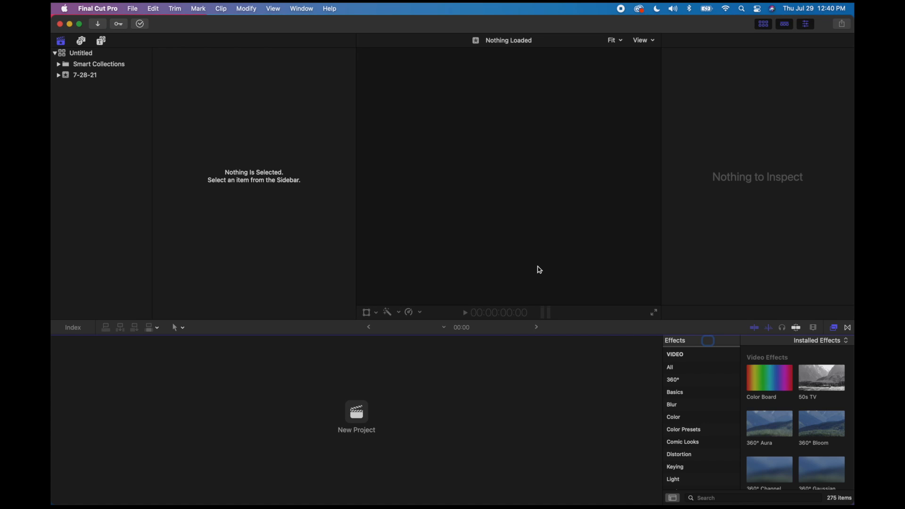
# Create a new library named Video saved in the Final Cut Files folder.
pyautogui.click(132, 9)
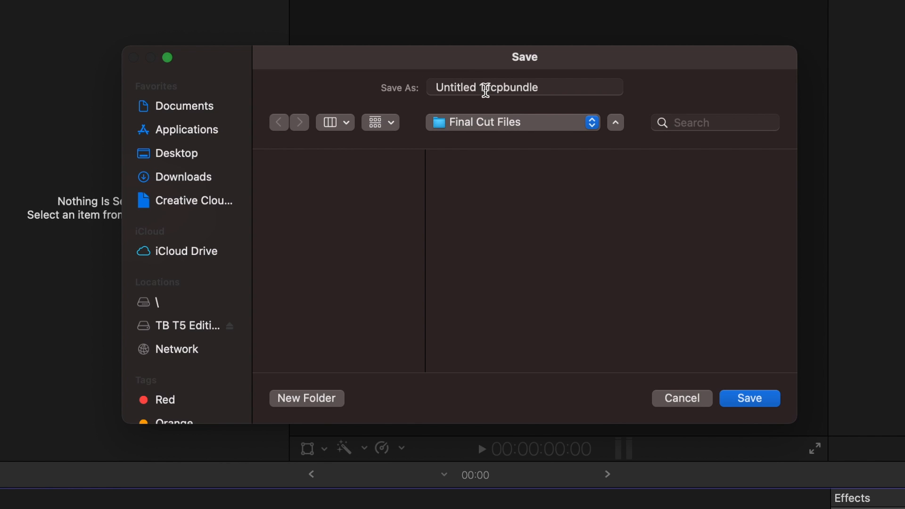
pyautogui.write('V1')
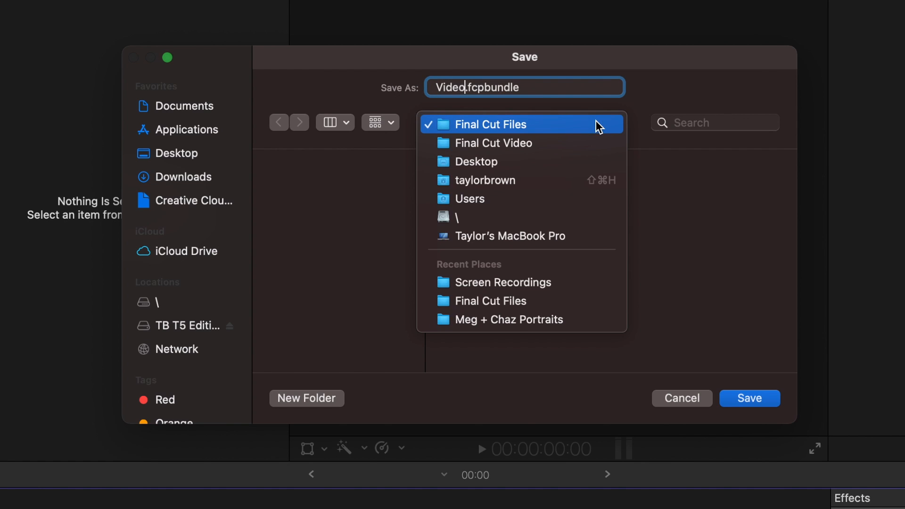
pyautogui.moveTo(563, 128)
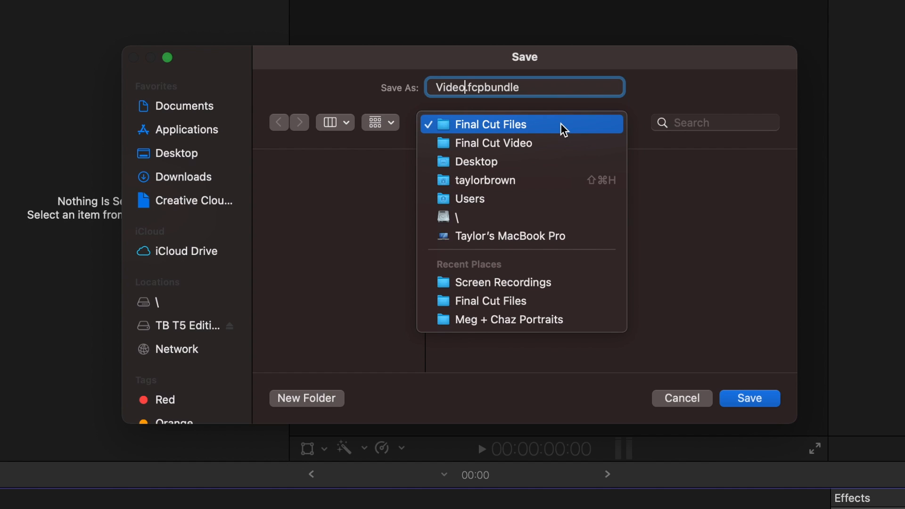
pyautogui.click(491, 124)
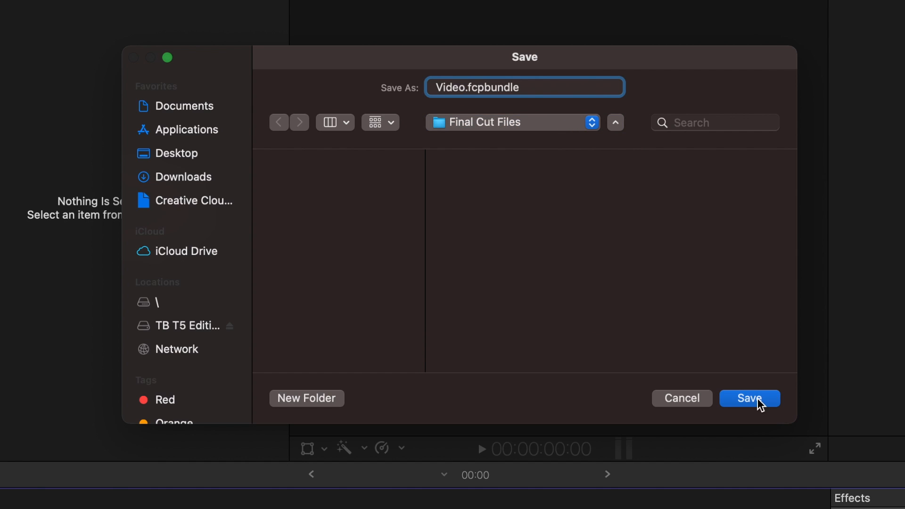
pyautogui.click(749, 398)
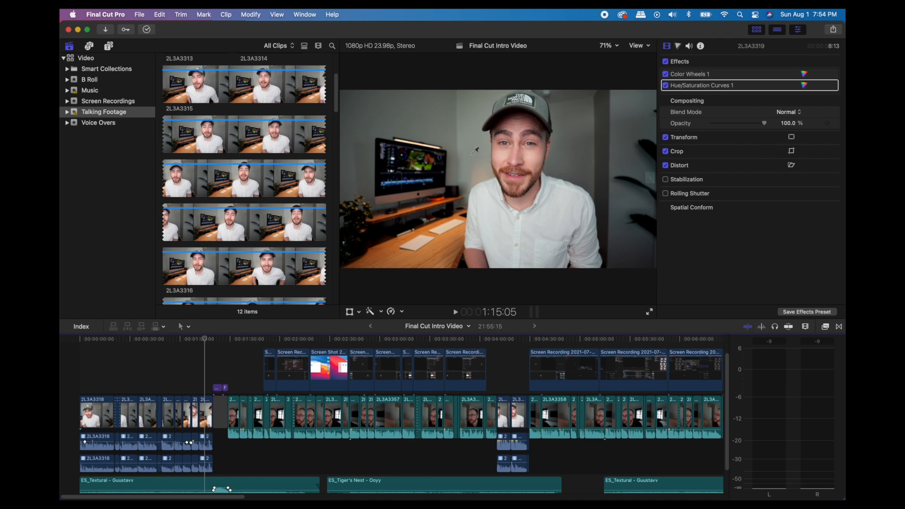
pyautogui.moveTo(552, 192)
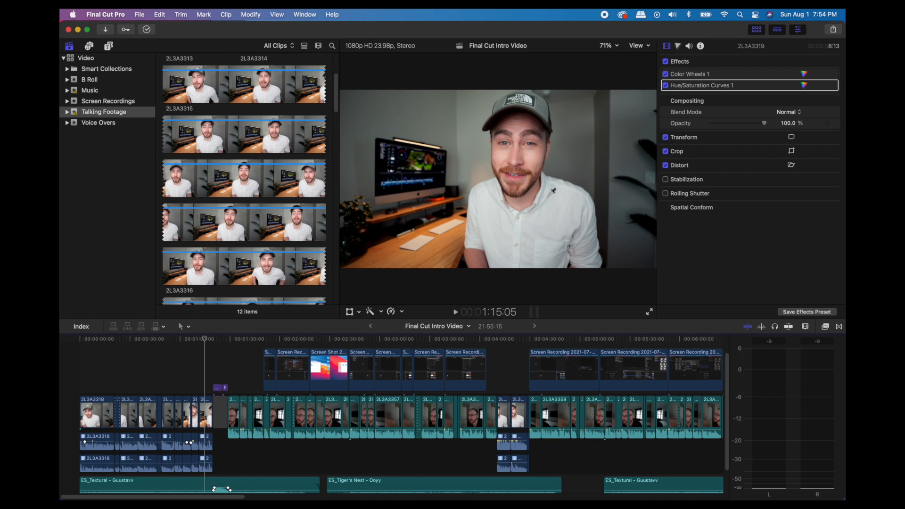
pyautogui.moveTo(524, 238)
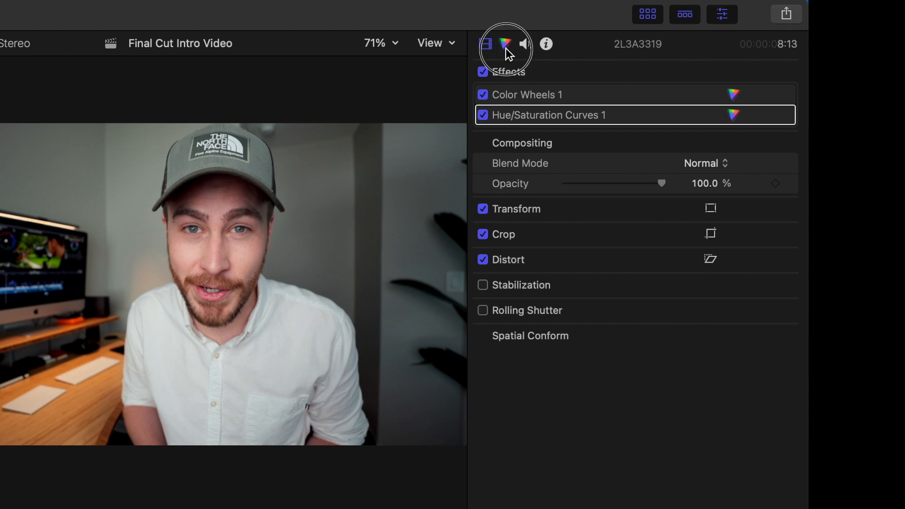
pyautogui.click(525, 44)
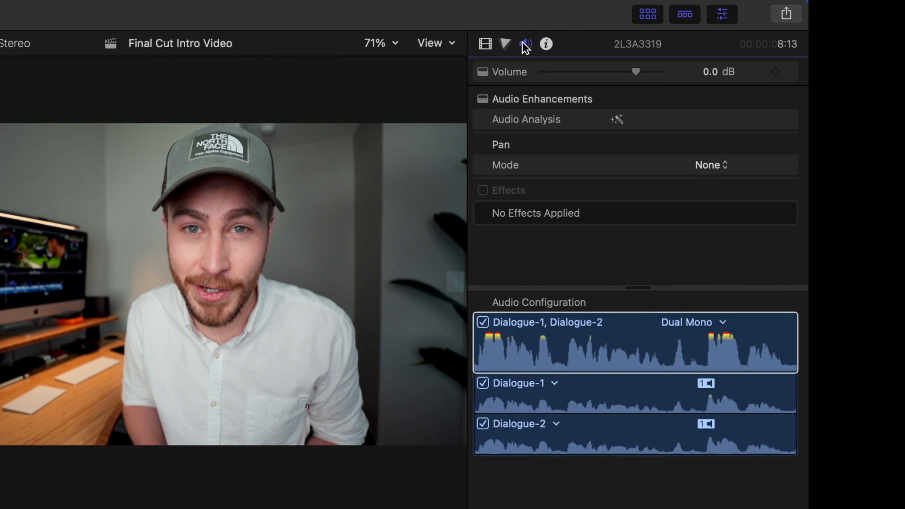
pyautogui.click(504, 44)
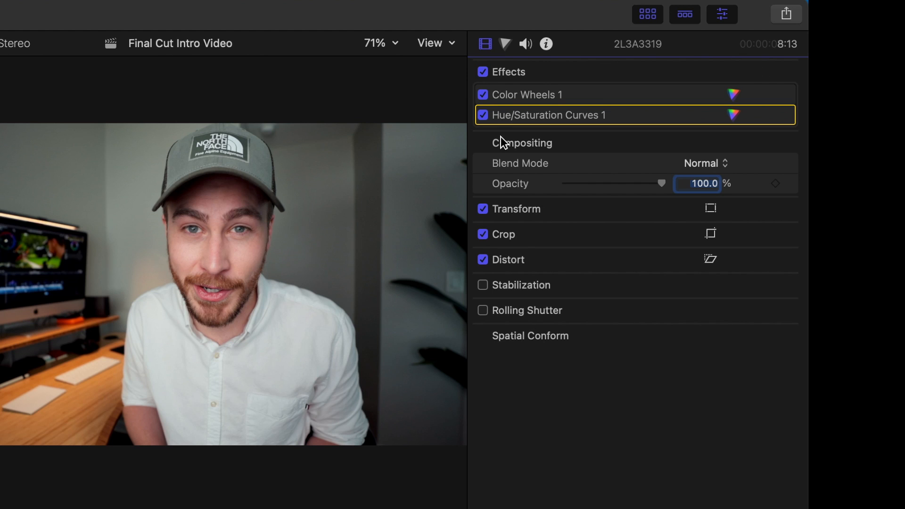
pyautogui.click(513, 210)
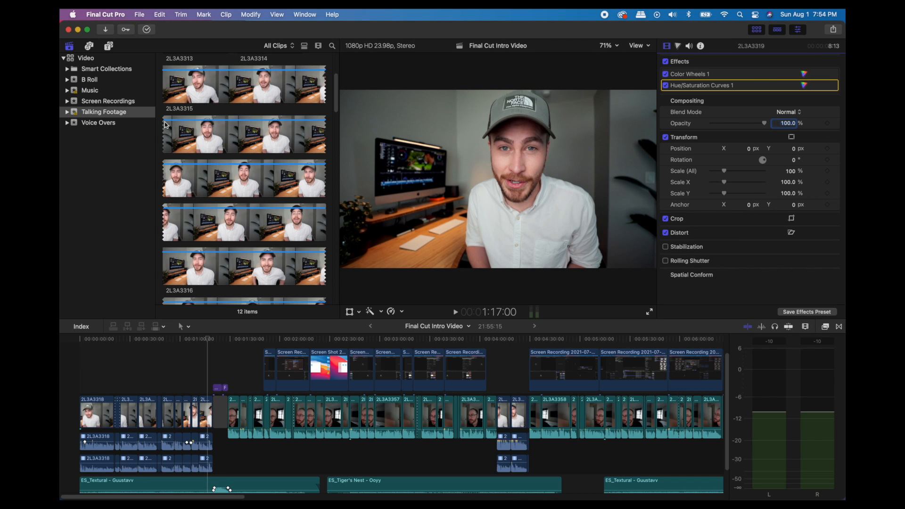
pyautogui.moveTo(209, 191)
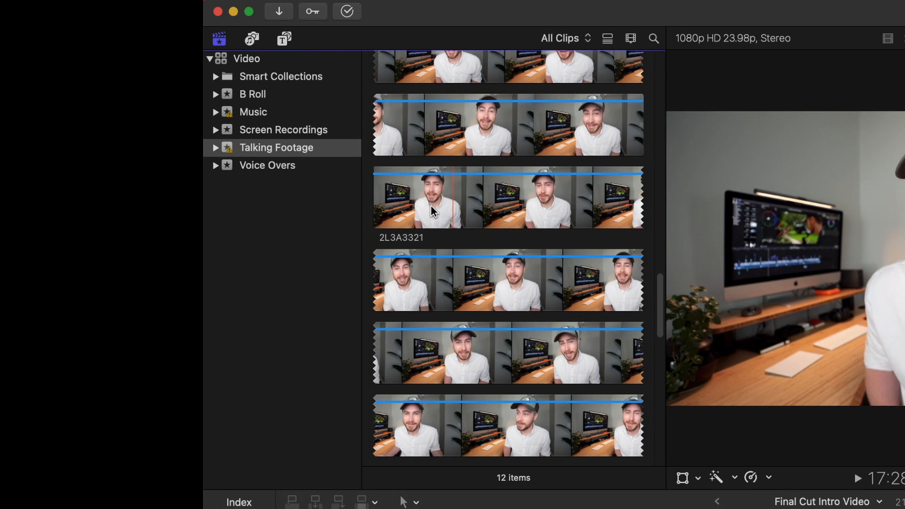
pyautogui.scroll(-3)
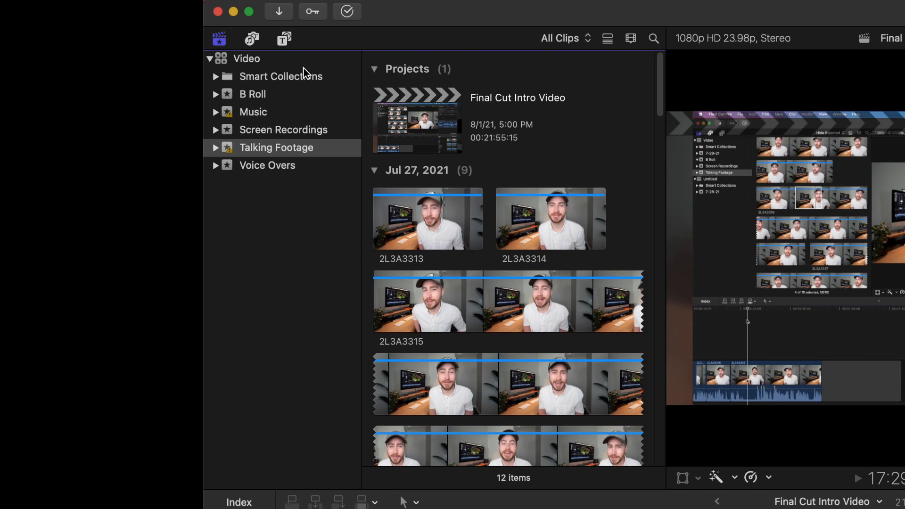
pyautogui.click(284, 38)
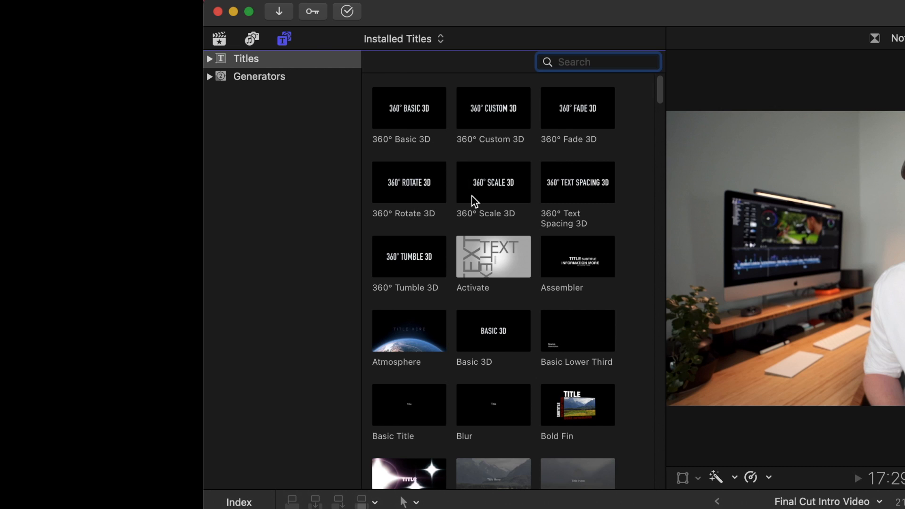
pyautogui.moveTo(514, 218)
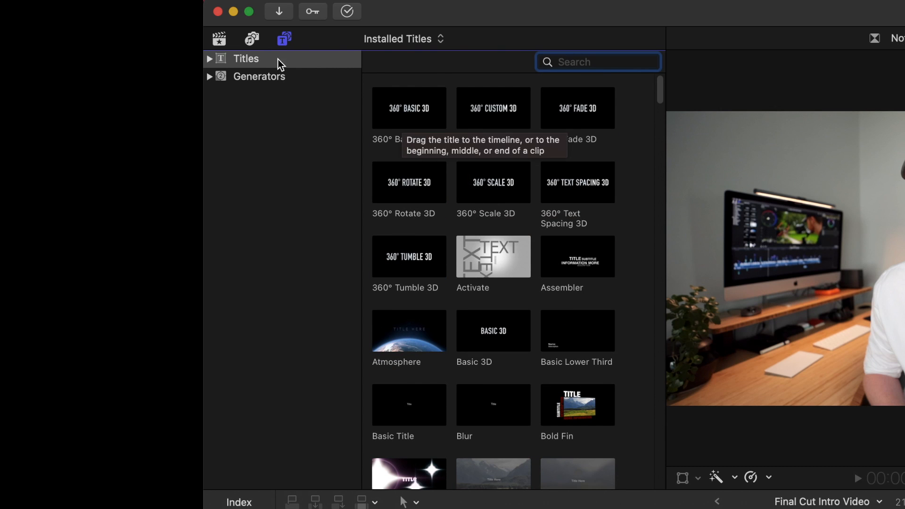
pyautogui.click(284, 39)
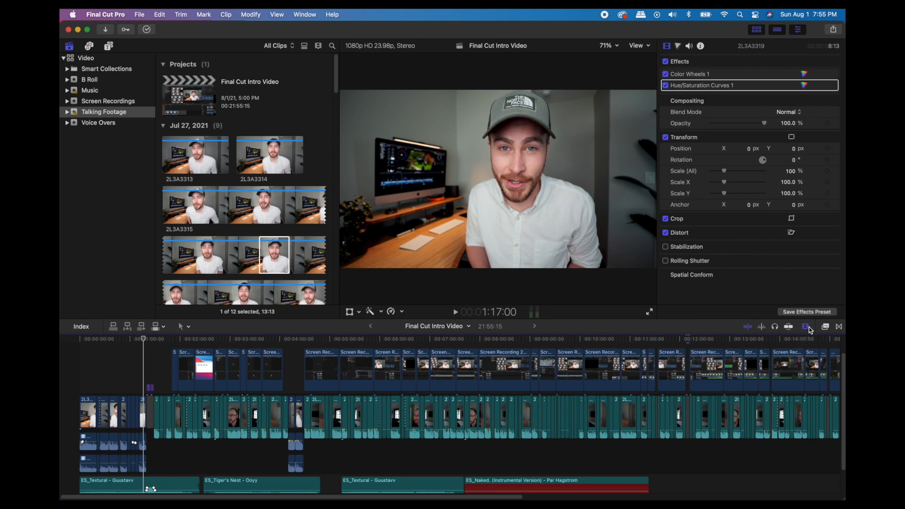
# Zoom out the timeline and display clips mostly as video filmstrips.
pyautogui.click(808, 327)
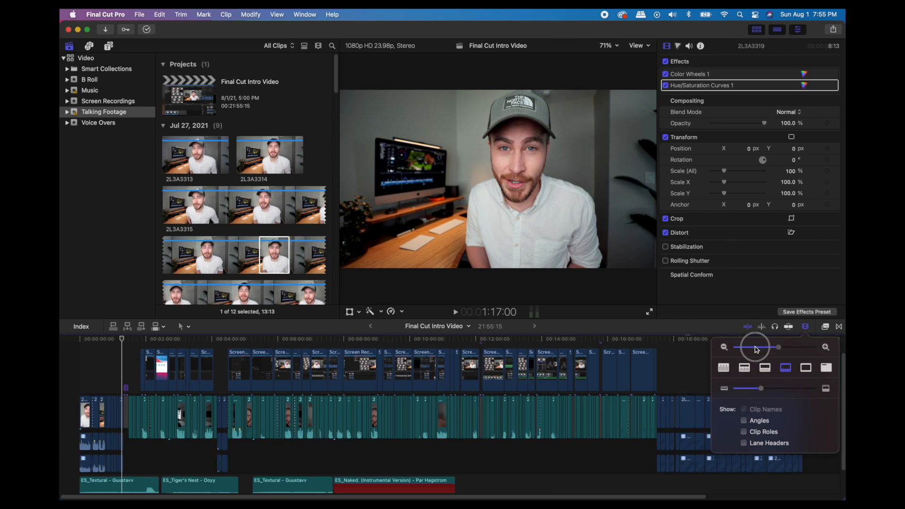
pyautogui.moveTo(756, 347); pyautogui.dragTo(774, 348)
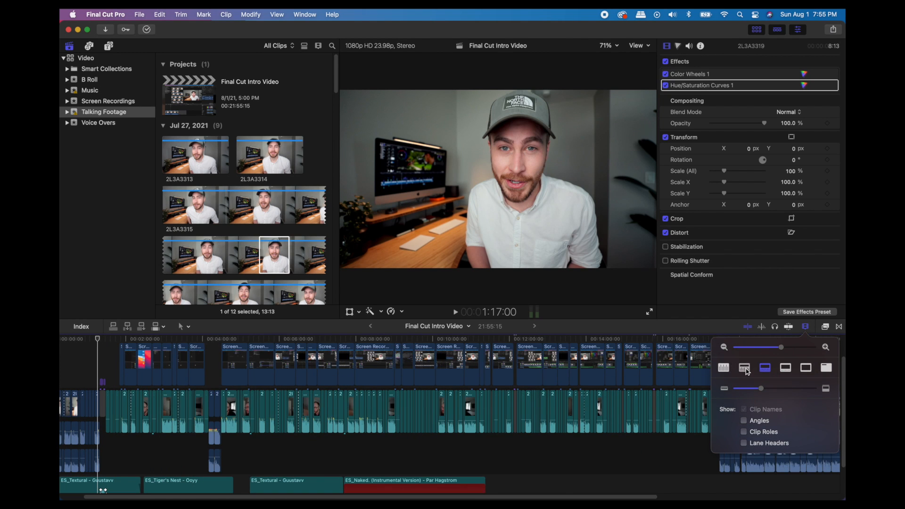
pyautogui.click(806, 368)
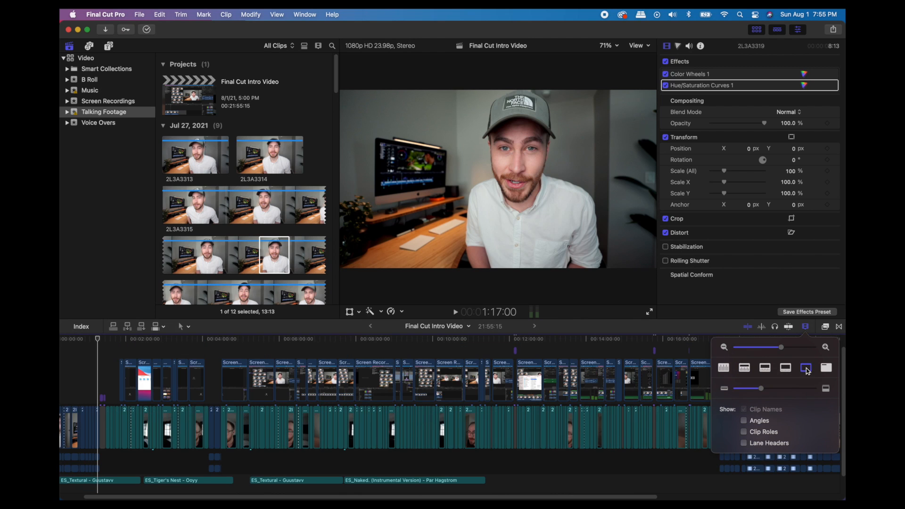
pyautogui.click(806, 369)
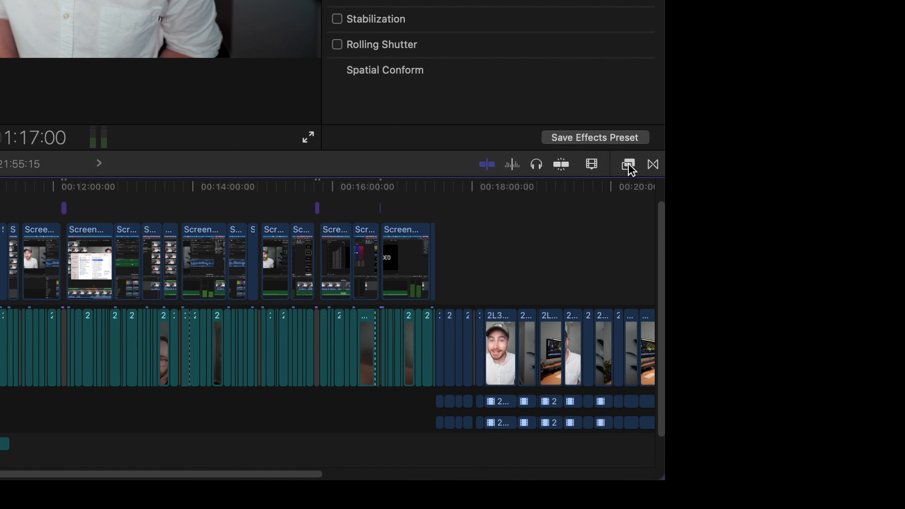
# Show the Effects browser listing the installed video effects.
pyautogui.click(628, 164)
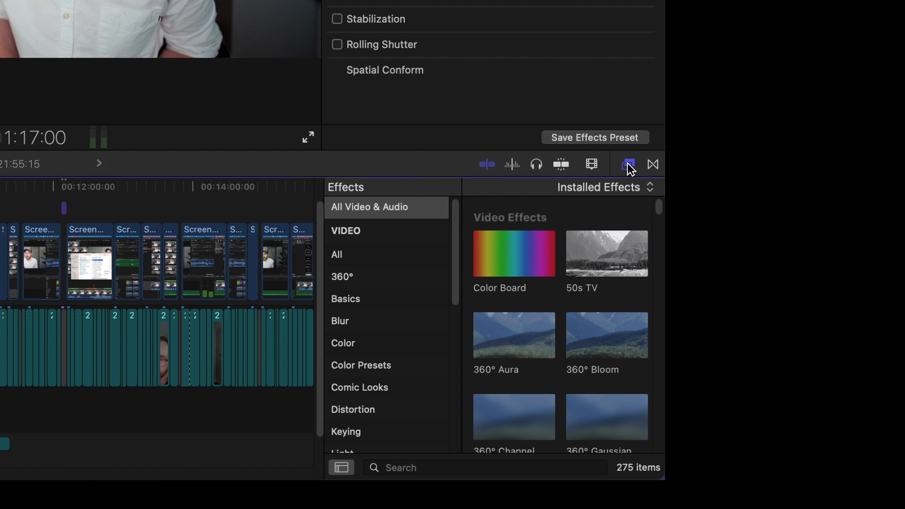
pyautogui.click(652, 164)
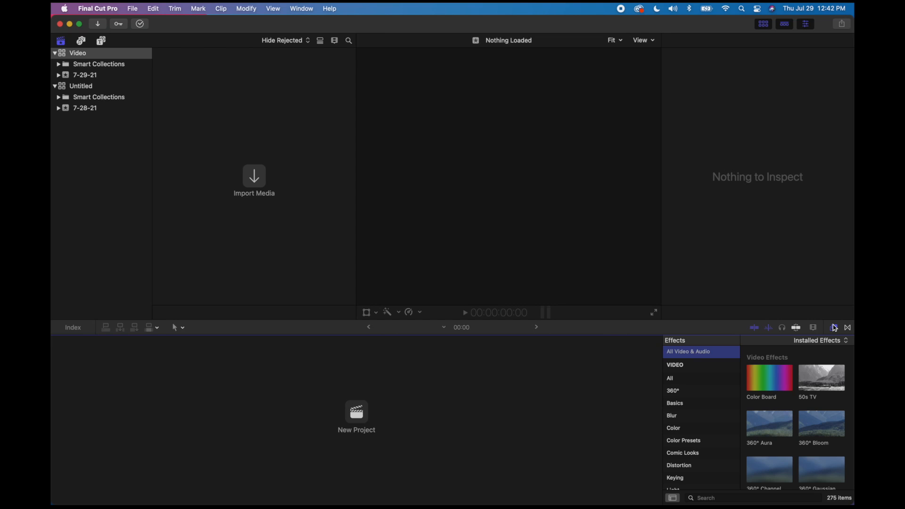
pyautogui.moveTo(345, 84)
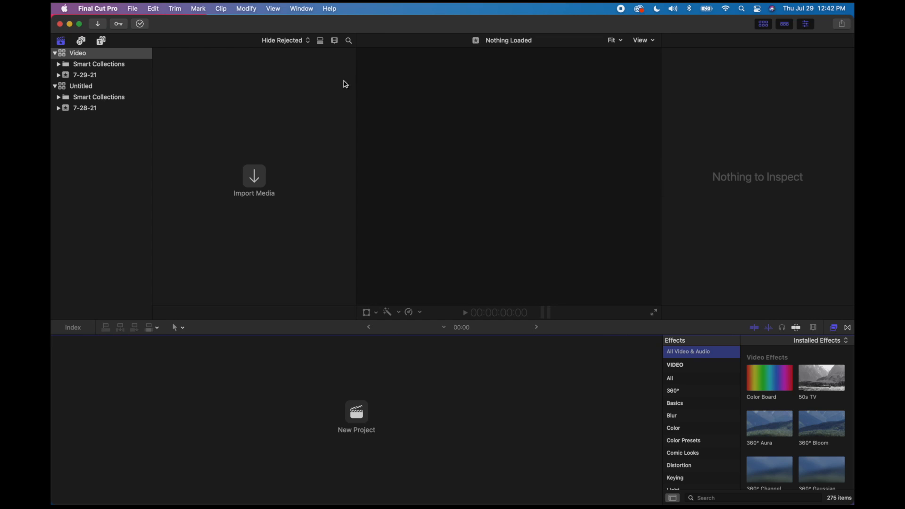
pyautogui.moveTo(75, 51)
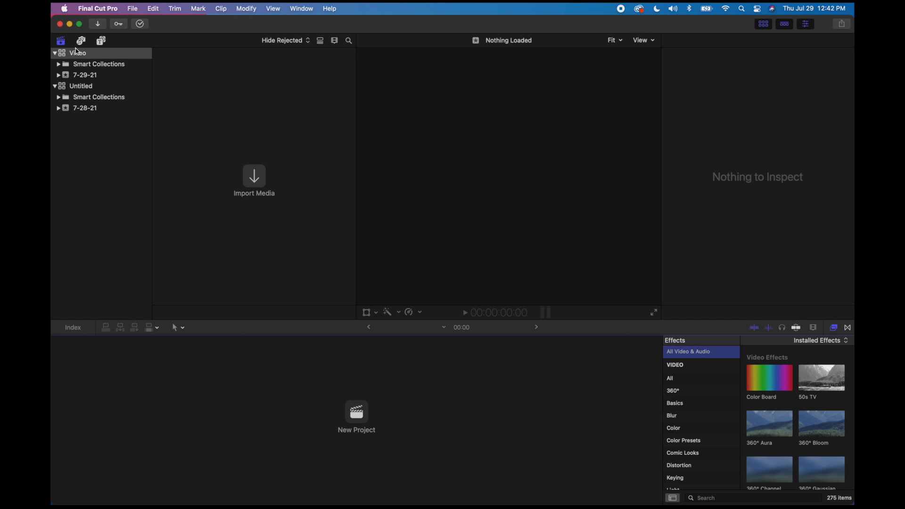
pyautogui.click(54, 86)
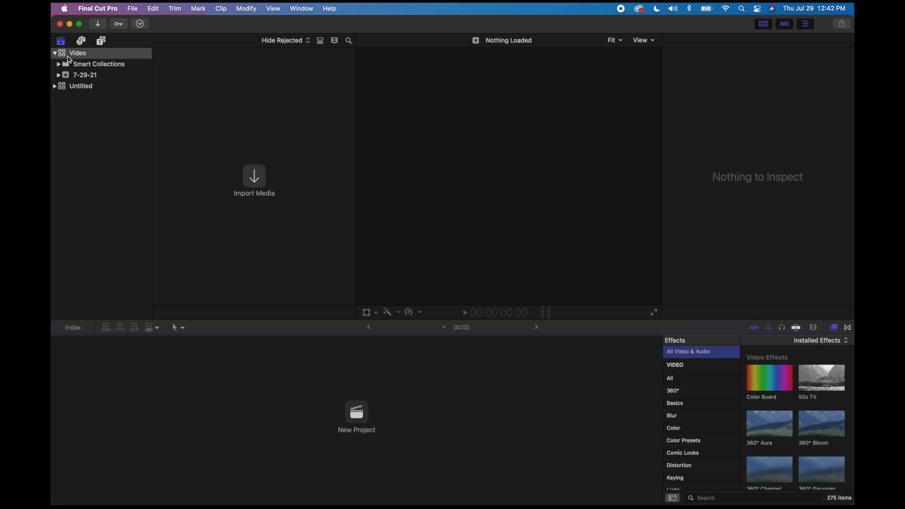
pyautogui.moveTo(90, 53)
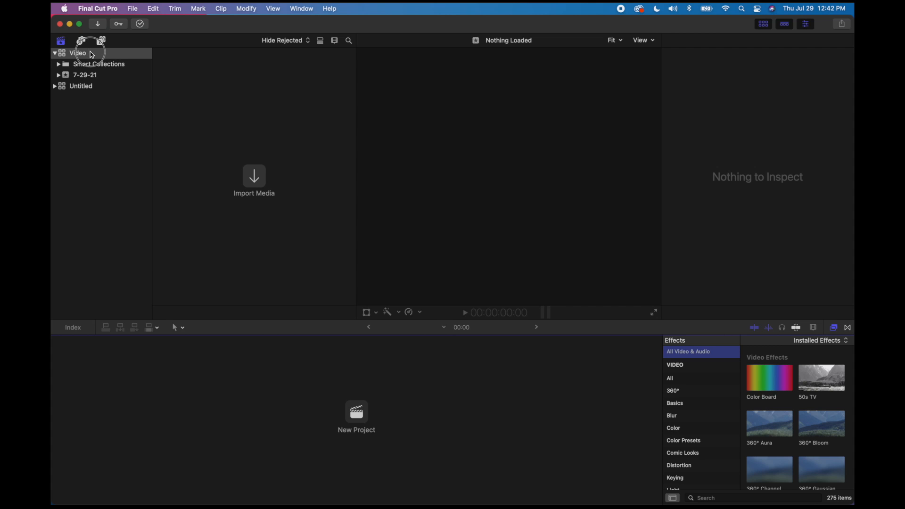
pyautogui.click(77, 52)
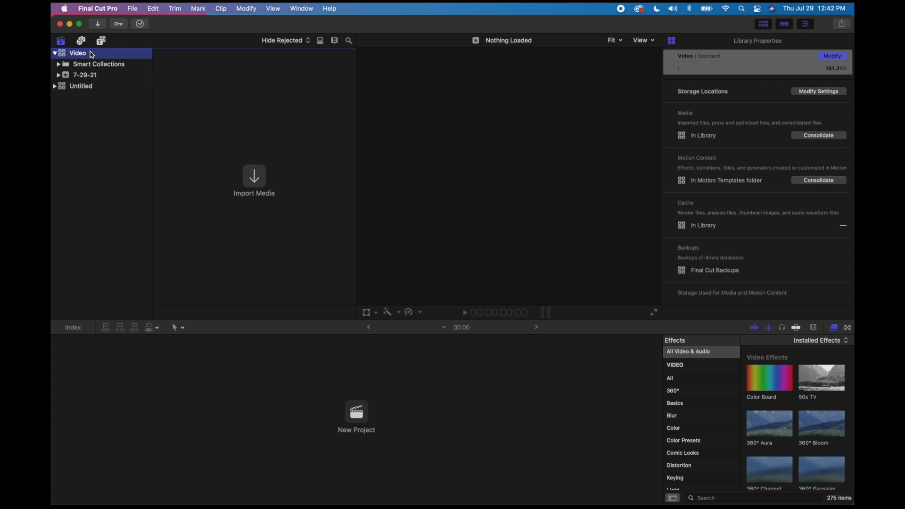
pyautogui.moveTo(291, 203)
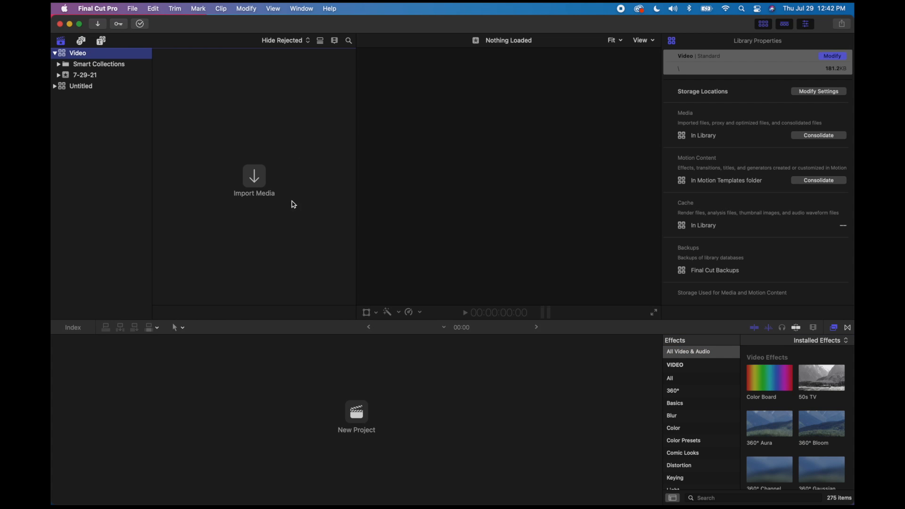
pyautogui.moveTo(275, 137)
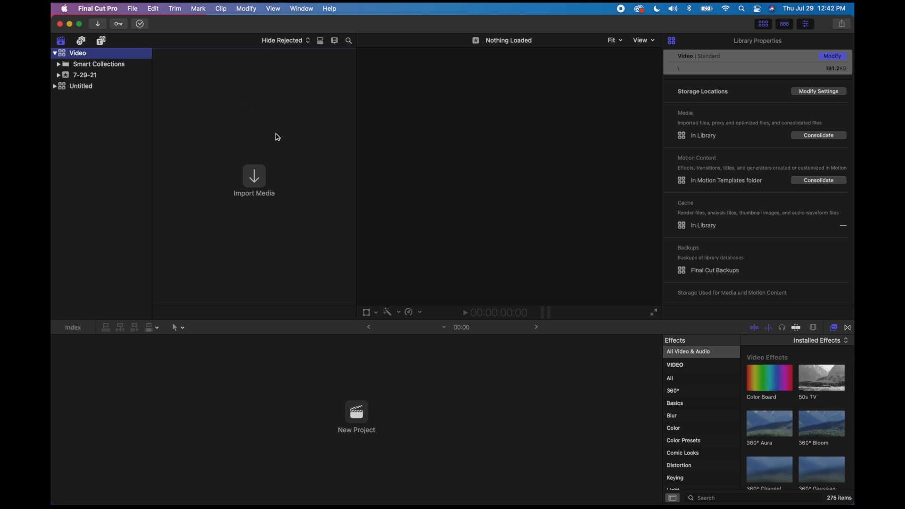
pyautogui.click(254, 179)
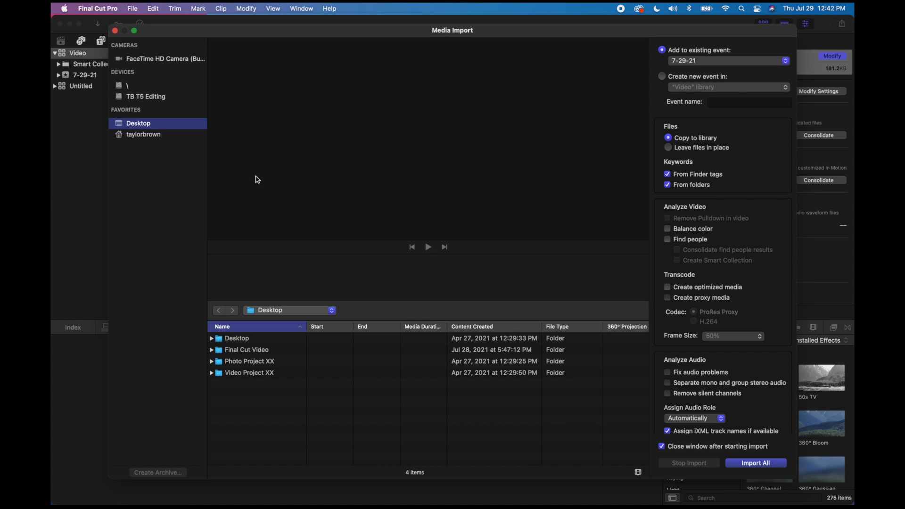
pyautogui.moveTo(754, 110)
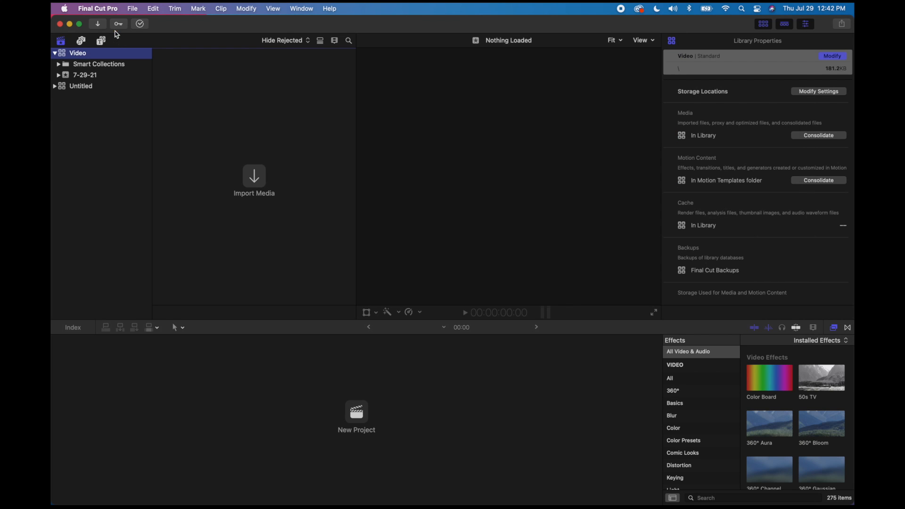
pyautogui.moveTo(87, 121)
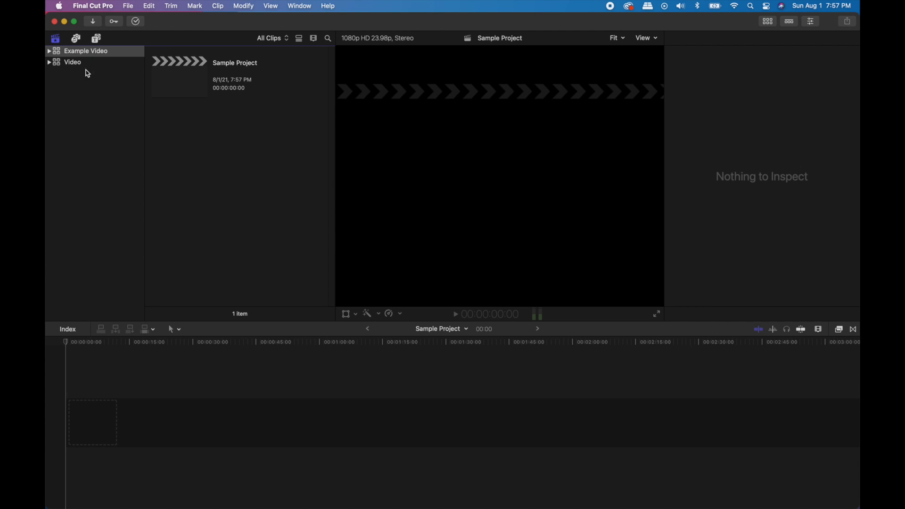
# Add a new event named B Roll to the Example Video library.
pyautogui.click(48, 51)
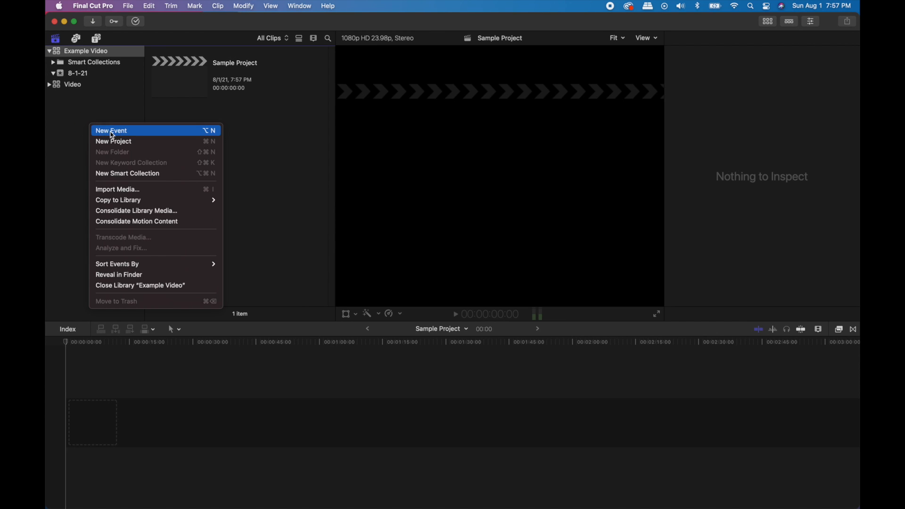
pyautogui.write('B Roll')
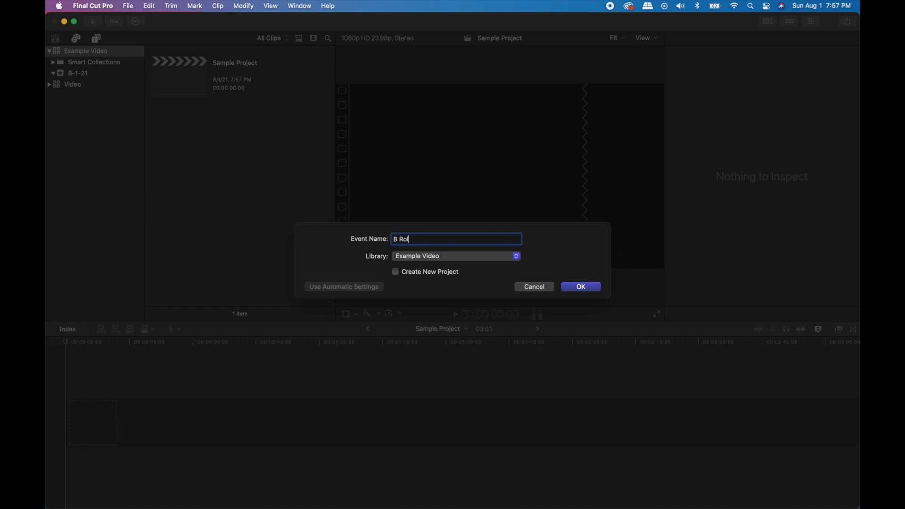
pyautogui.click(579, 286)
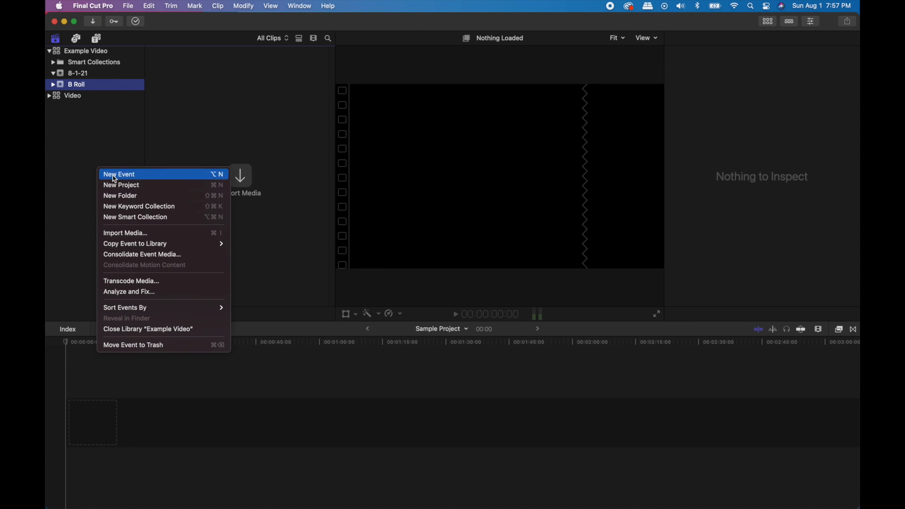
# Add the Talking Footage and Location 1,2, 3 events, then select B Roll.
pyautogui.click(118, 173)
pyautogui.write('Talking Footage')
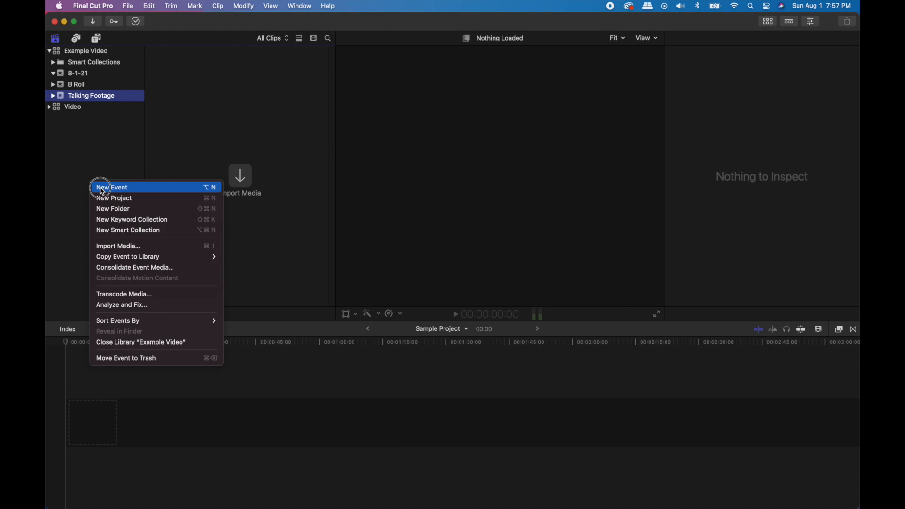
pyautogui.click(119, 187)
pyautogui.write('Location 1,2,')
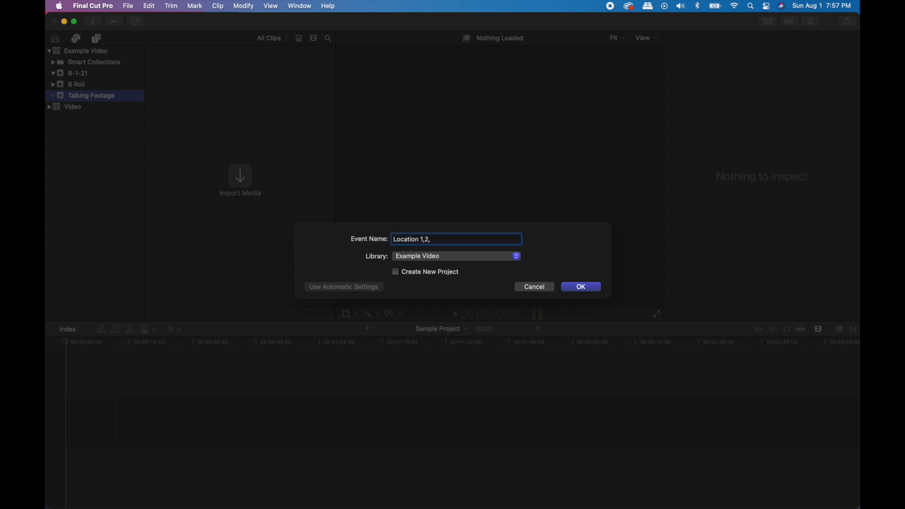
pyautogui.click(580, 286)
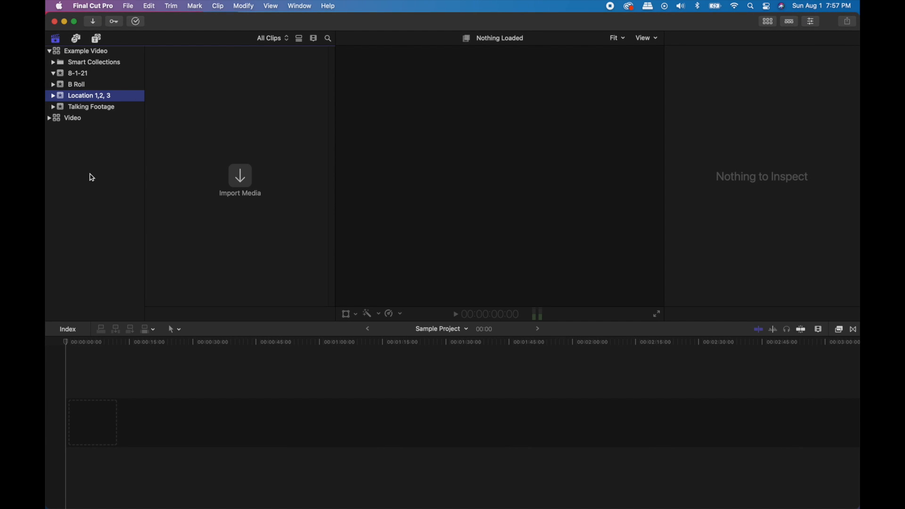
pyautogui.click(75, 83)
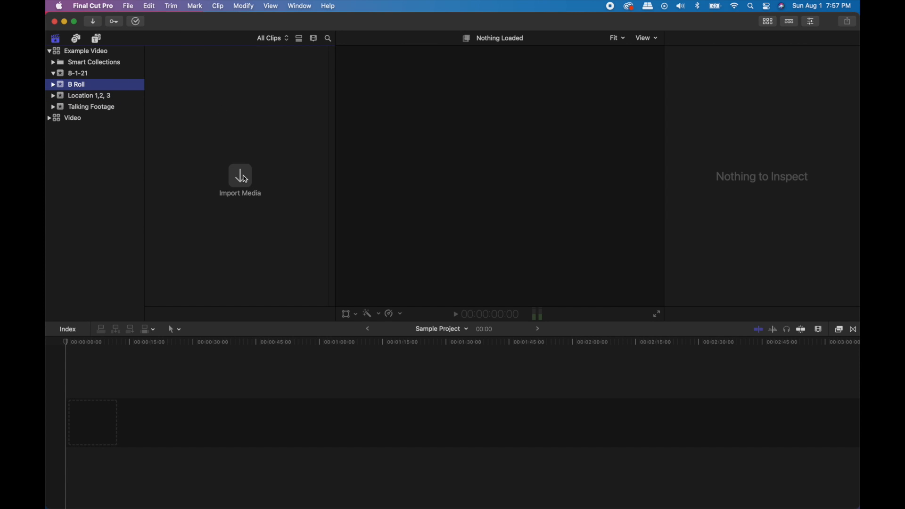
# Import the footage folder's clips into B Roll with proxy media creation left off.
pyautogui.click(241, 179)
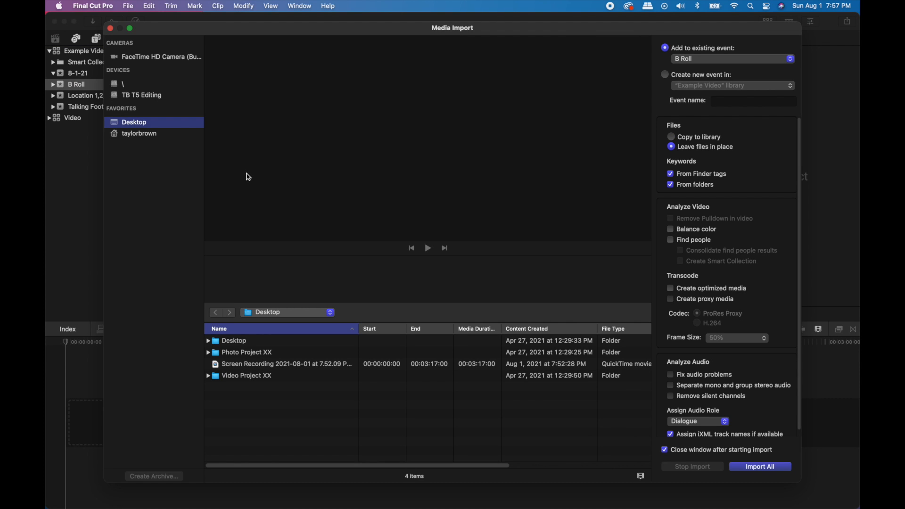
pyautogui.click(141, 94)
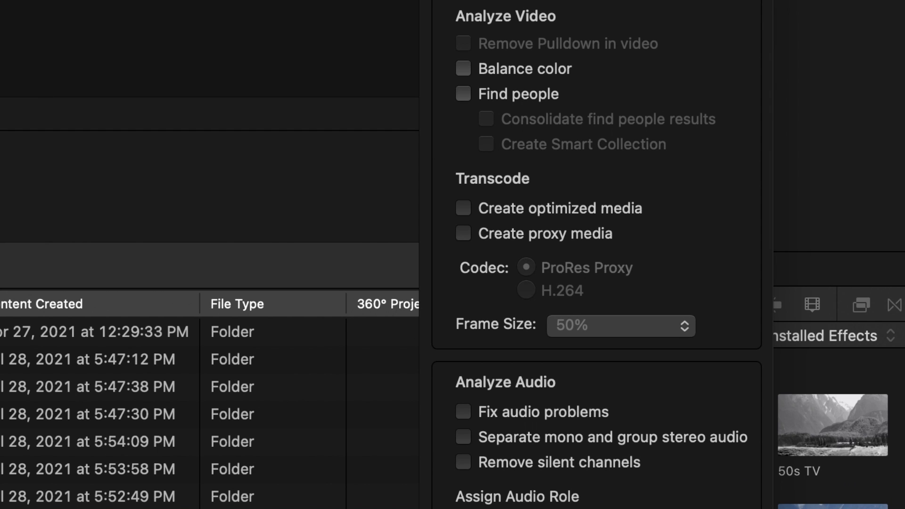
pyautogui.click(462, 232)
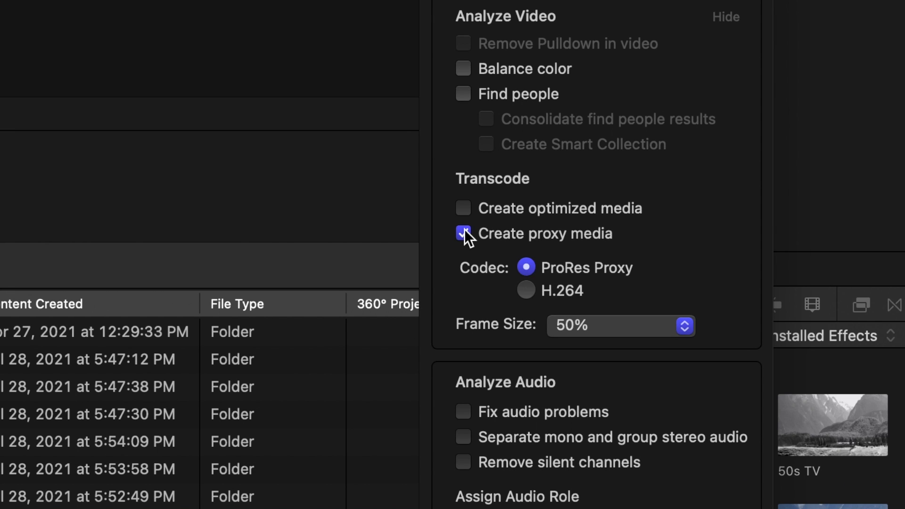
pyautogui.click(463, 233)
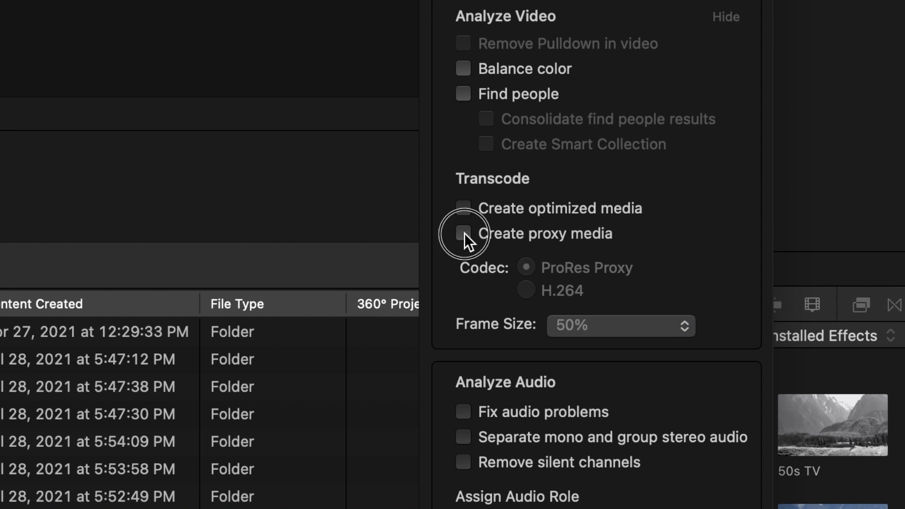
pyautogui.click(462, 233)
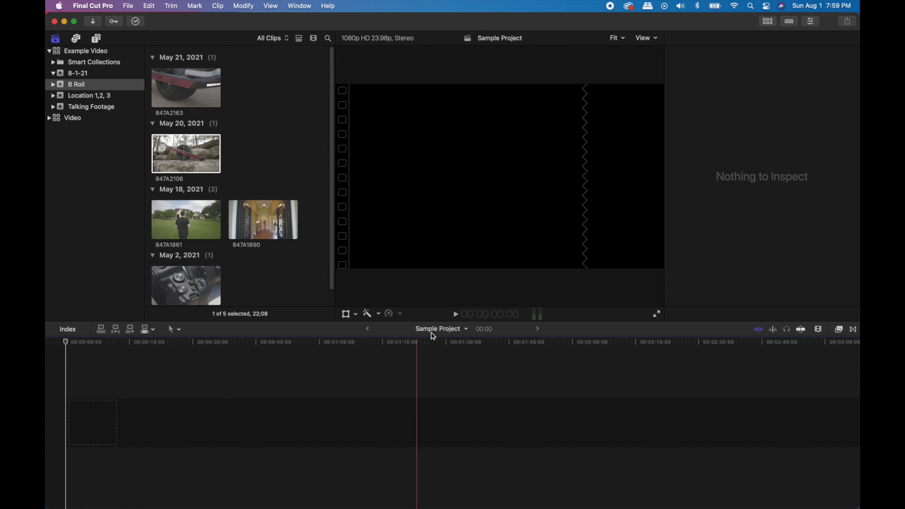
# Close the Sample Project, leaving the timeline empty.
pyautogui.click(441, 328)
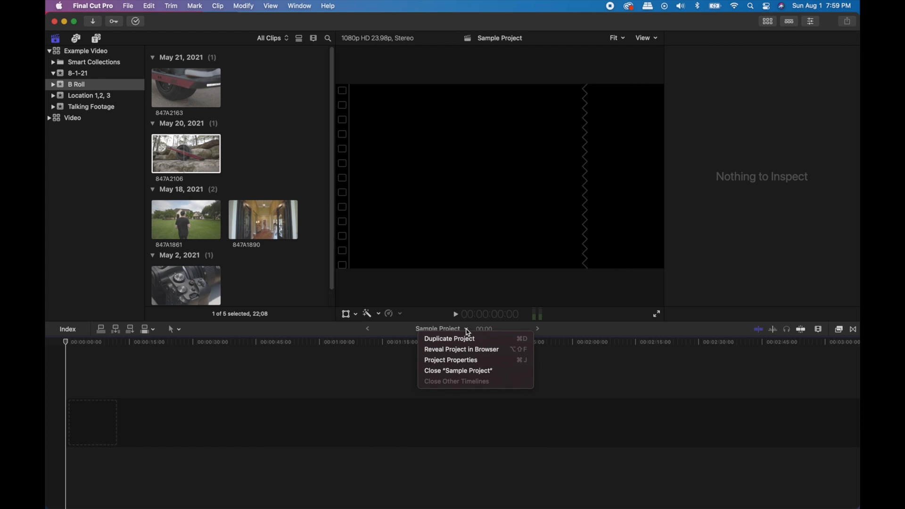
pyautogui.click(459, 370)
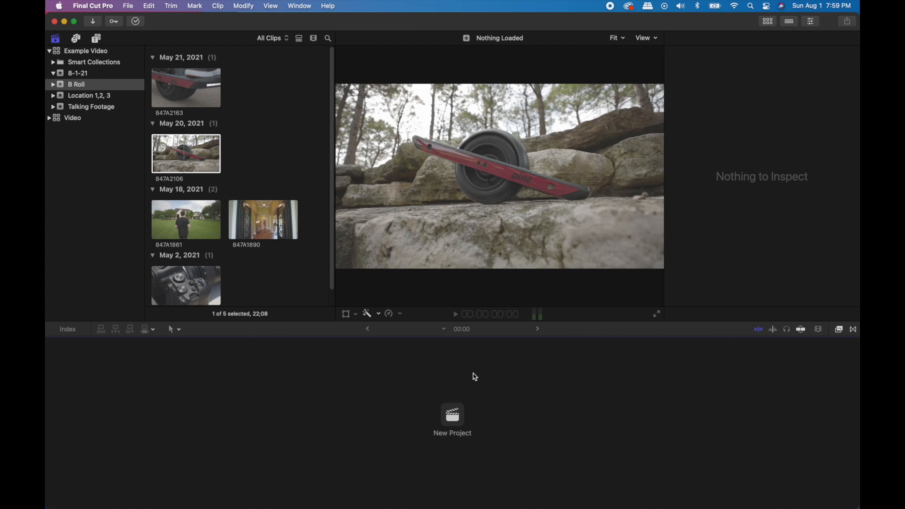
pyautogui.moveTo(493, 403)
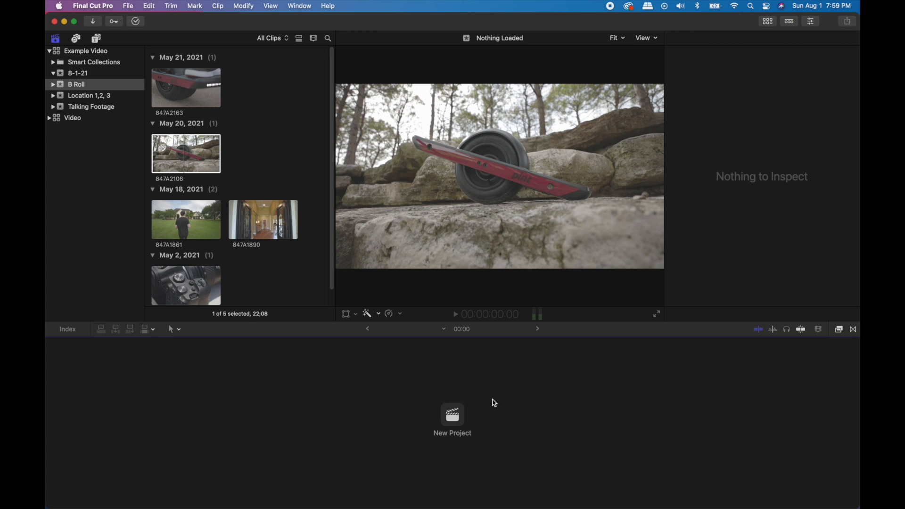
pyautogui.moveTo(456, 416)
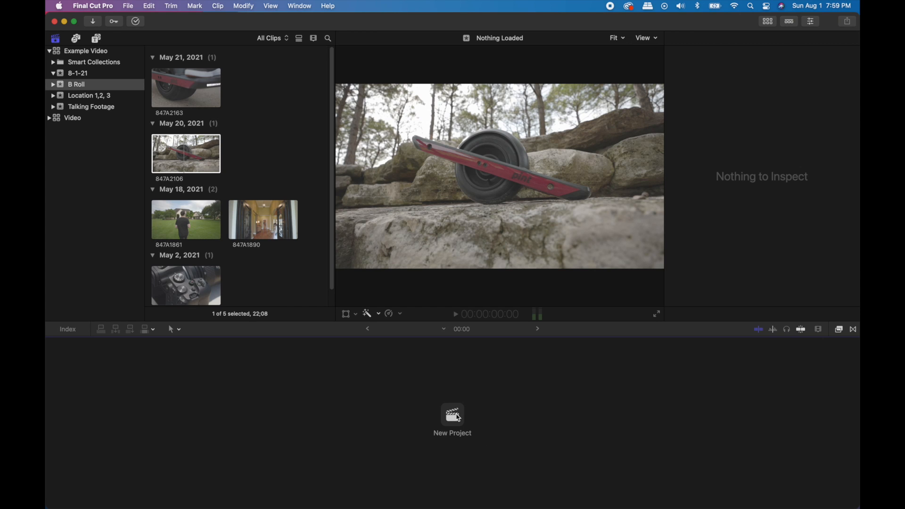
# Create the Example Video project at 1920x1080, 23.98p.
pyautogui.click(452, 415)
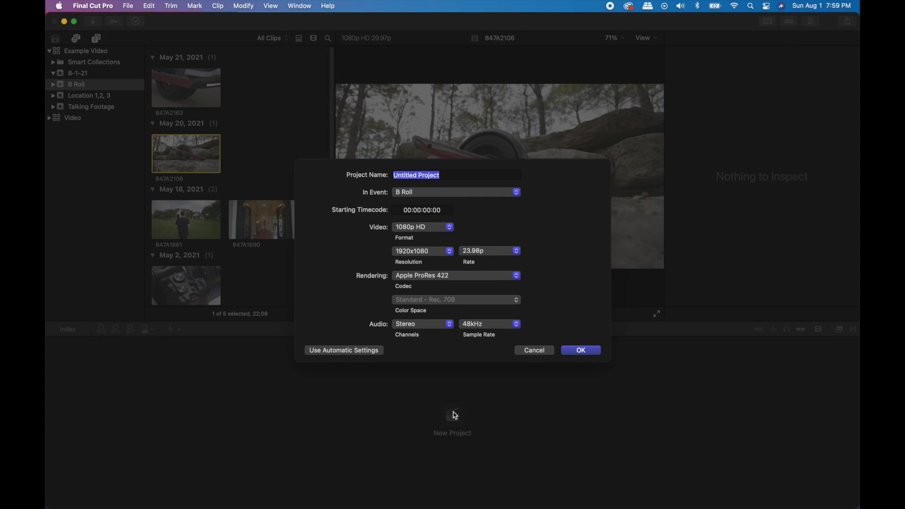
pyautogui.write('S')
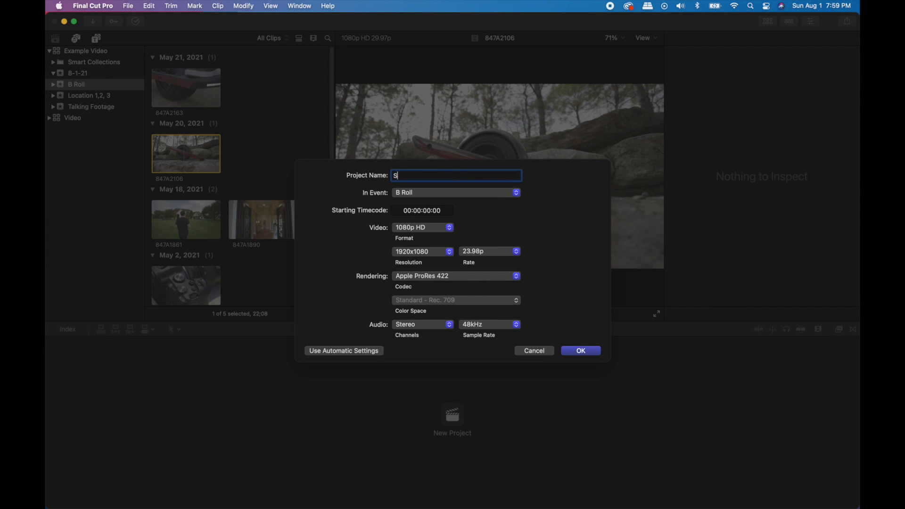
pyautogui.write('ample')
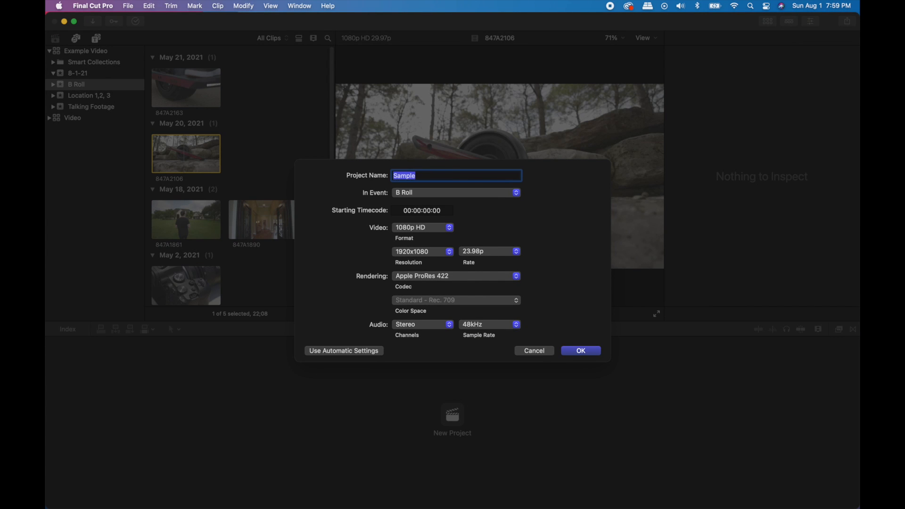
pyautogui.write('Example')
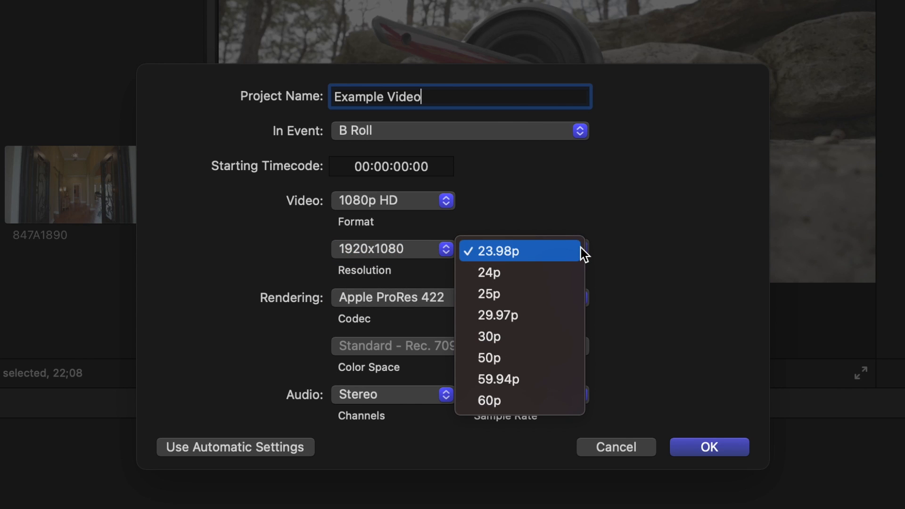
pyautogui.moveTo(508, 263)
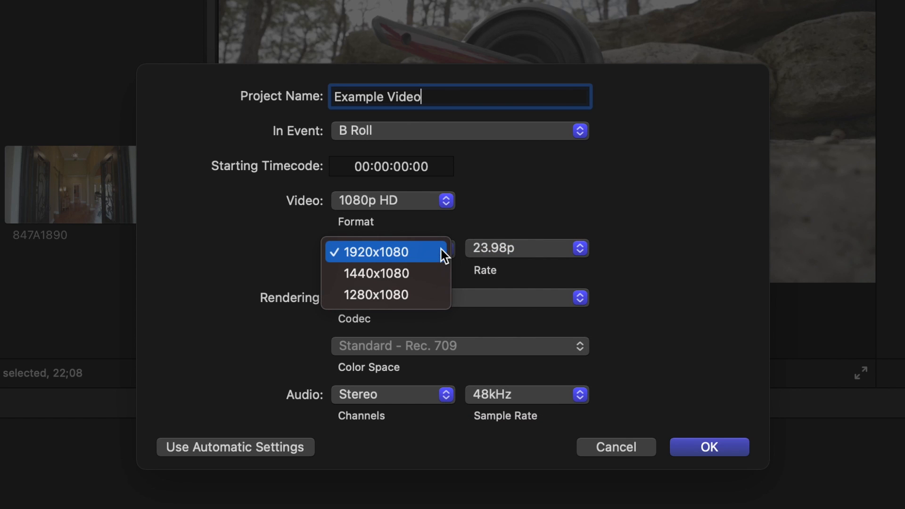
pyautogui.click(377, 252)
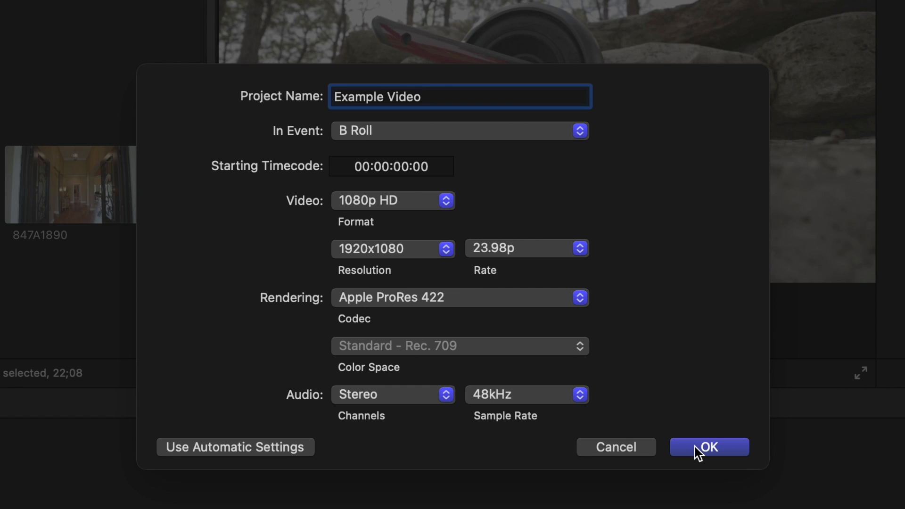
pyautogui.click(708, 447)
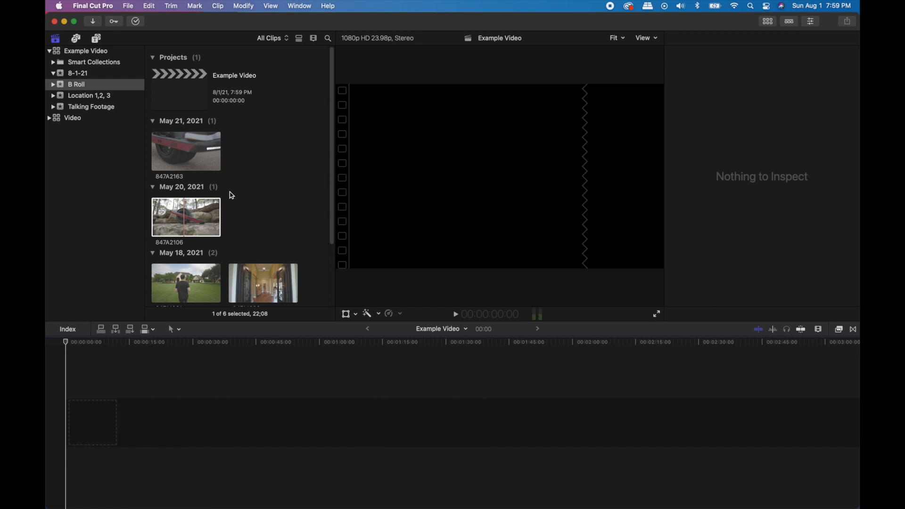
# Add the board close-up and board-on-rocks B Roll clips to the timeline.
pyautogui.click(186, 148)
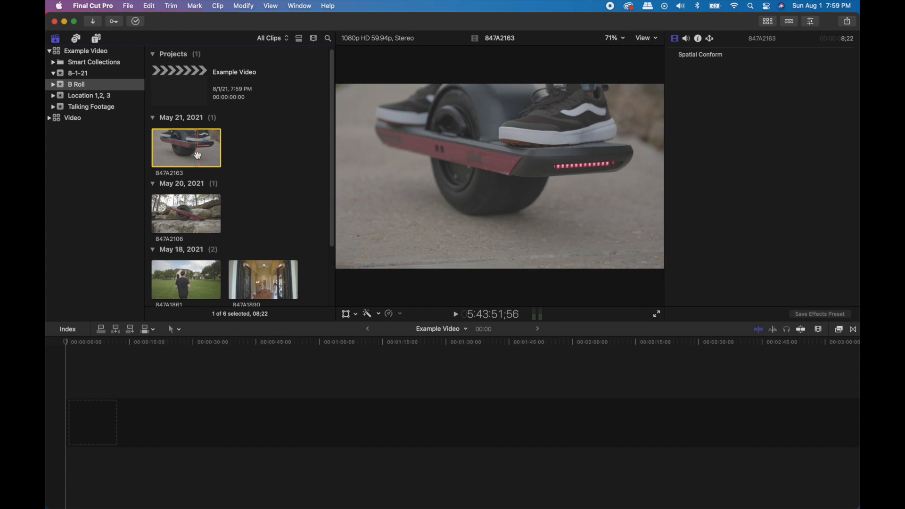
pyautogui.moveTo(192, 158)
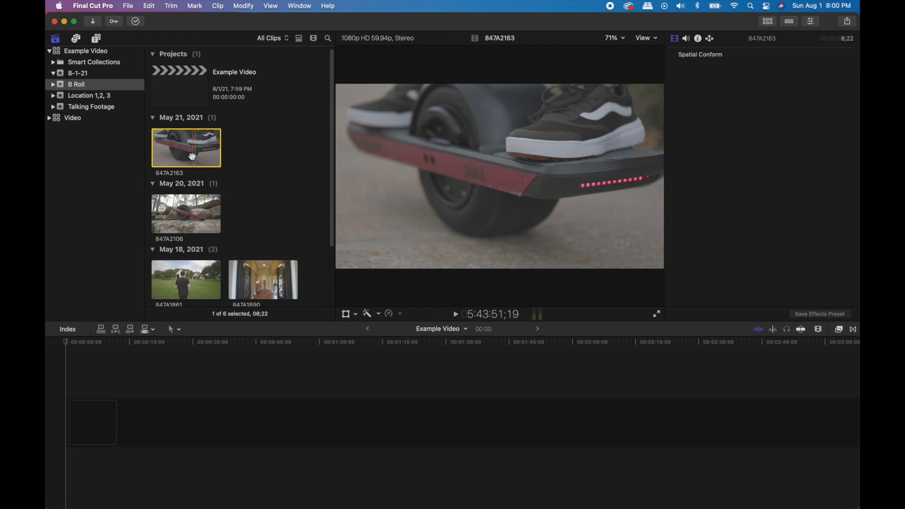
pyautogui.moveTo(186, 147); pyautogui.dragTo(83, 424)
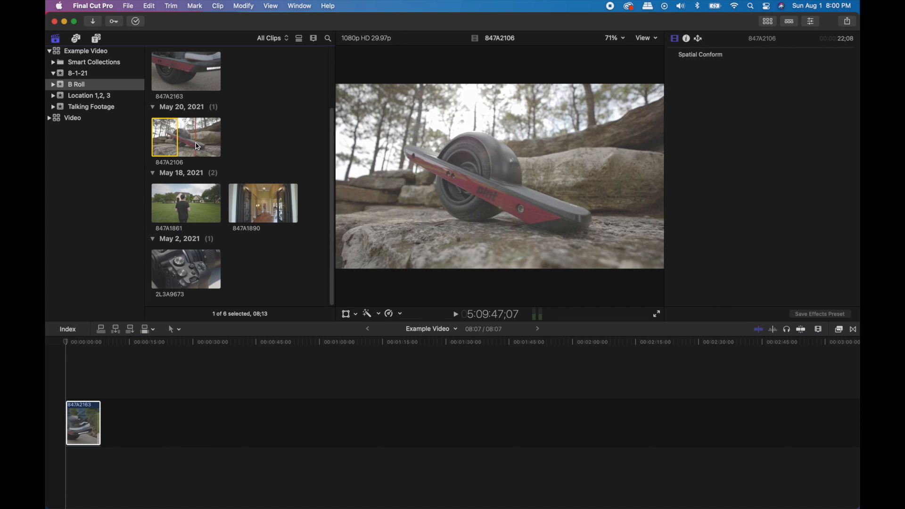
pyautogui.moveTo(225, 138)
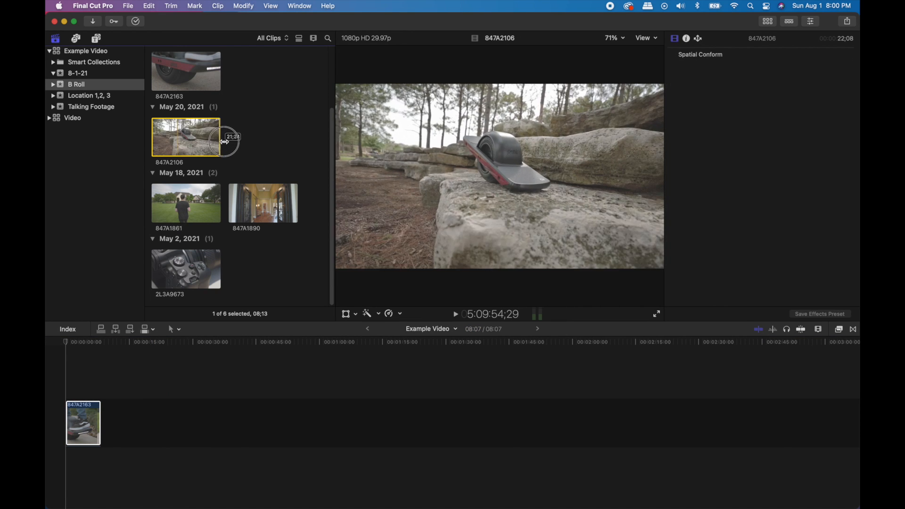
pyautogui.moveTo(186, 137); pyautogui.dragTo(147, 424)
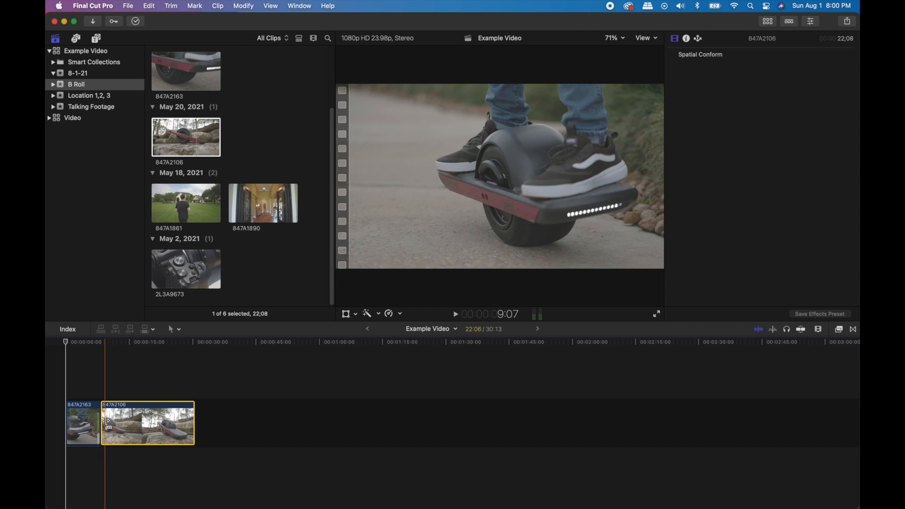
pyautogui.click(186, 203)
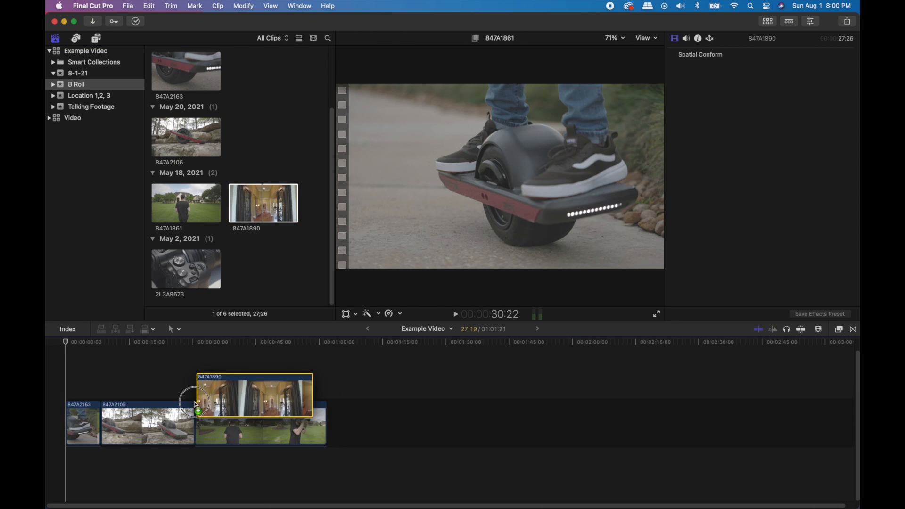
# Insert the camera close-up clip 2L3A9673 at the start of the sequence.
pyautogui.click(186, 269)
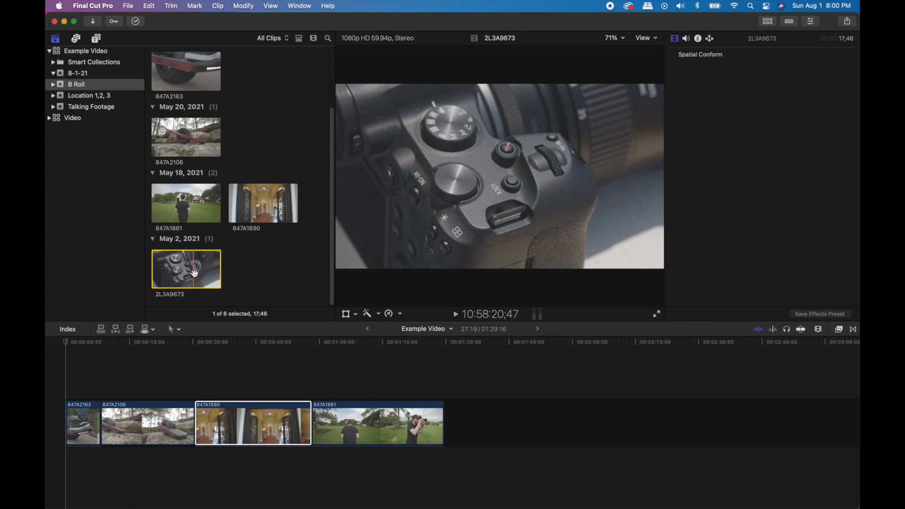
pyautogui.moveTo(185, 269); pyautogui.dragTo(102, 405)
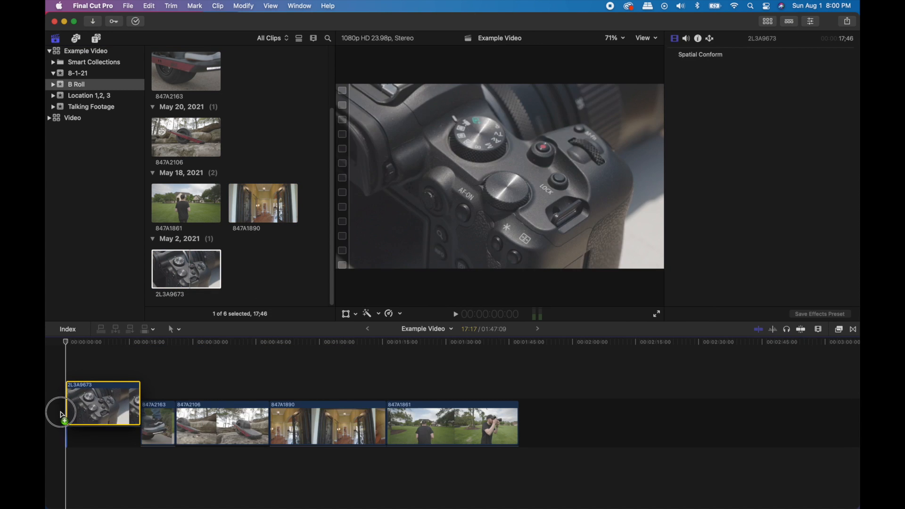
# Rearrange clips so the field-walk follows the camera close-up after the hallway opening.
pyautogui.click(160, 391)
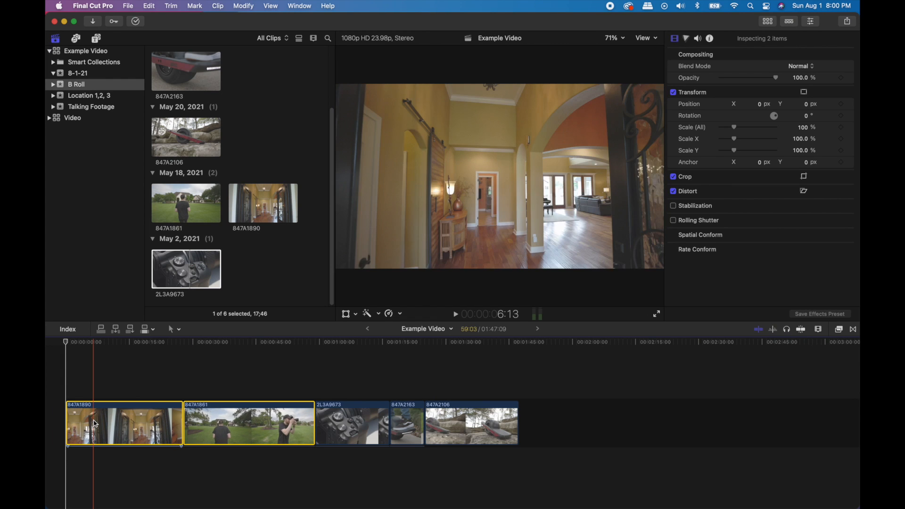
pyautogui.click(248, 421)
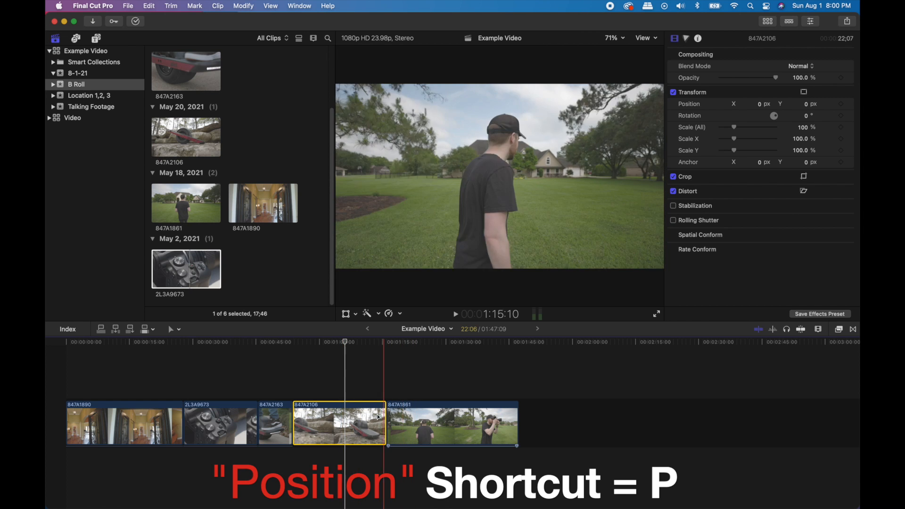
pyautogui.moveTo(339, 424); pyautogui.dragTo(710, 418)
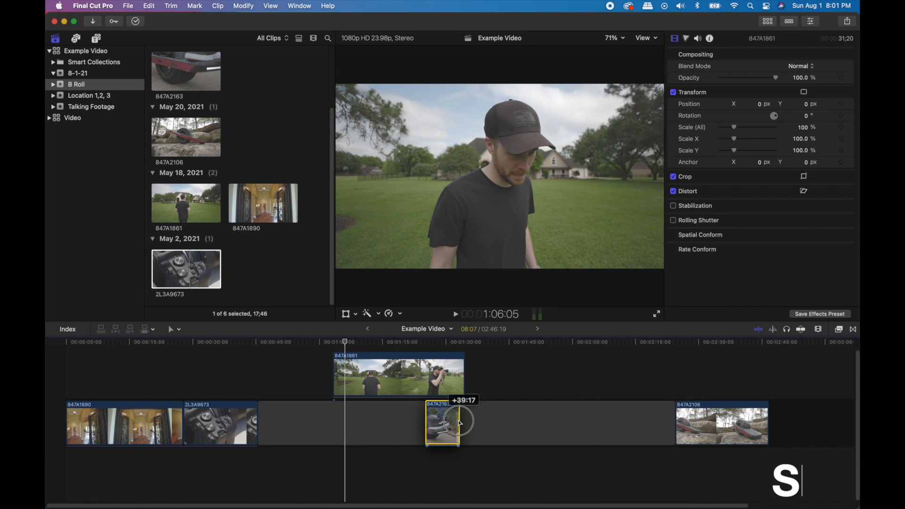
pyautogui.press('a')
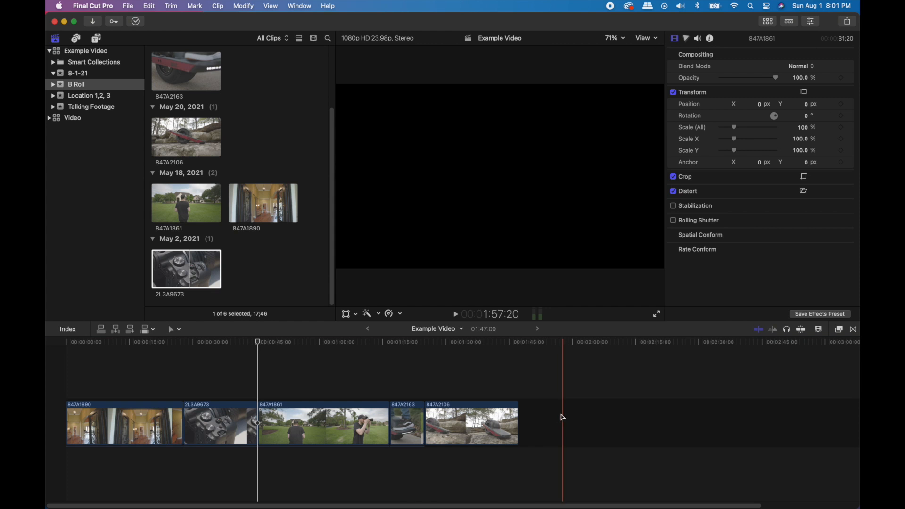
pyautogui.click(473, 424)
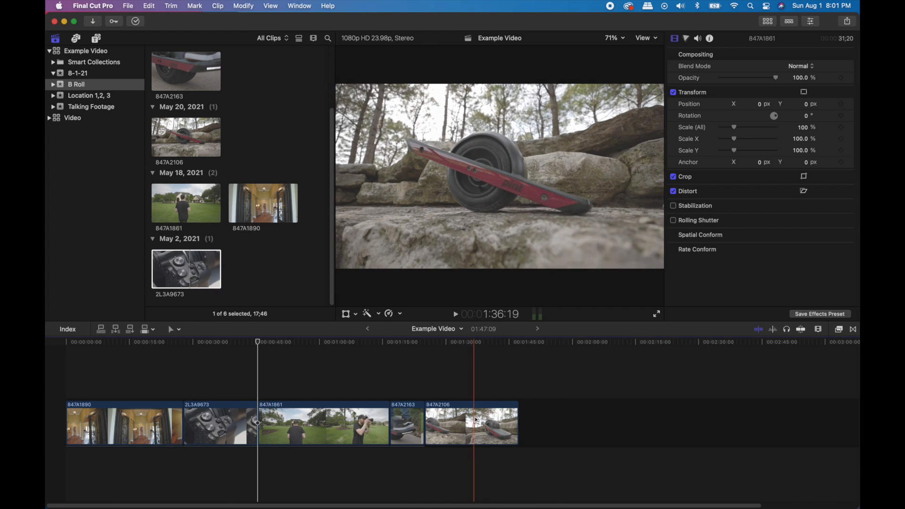
pyautogui.click(471, 425)
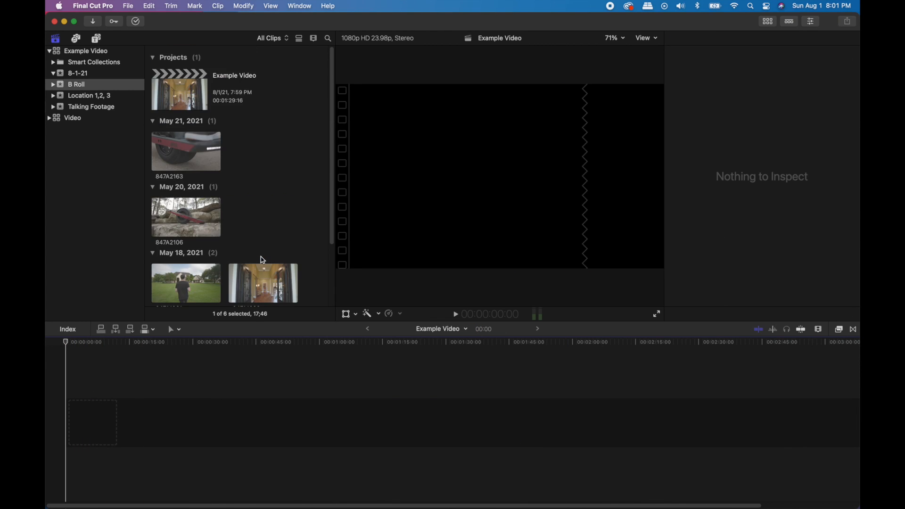
pyautogui.moveTo(178, 151)
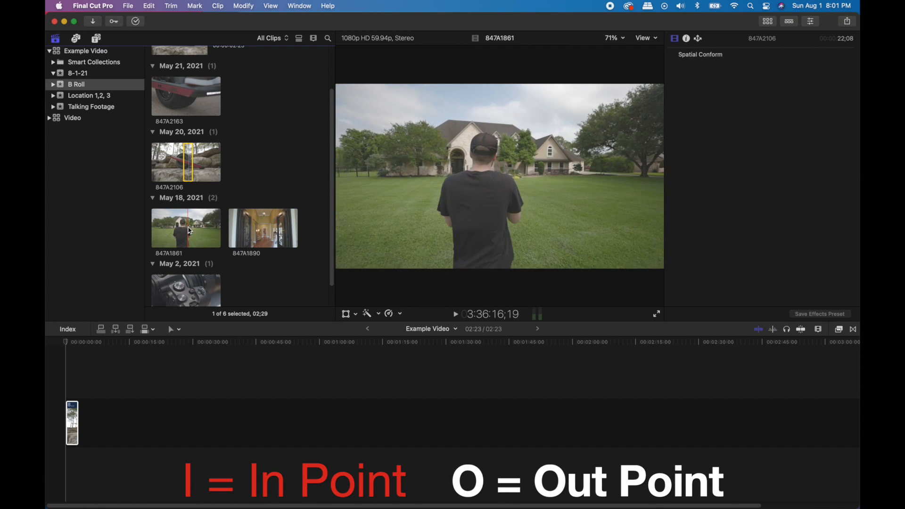
# Append short marked ranges of the field-walk, hallway and camera close-up clips.
pyautogui.click(190, 227)
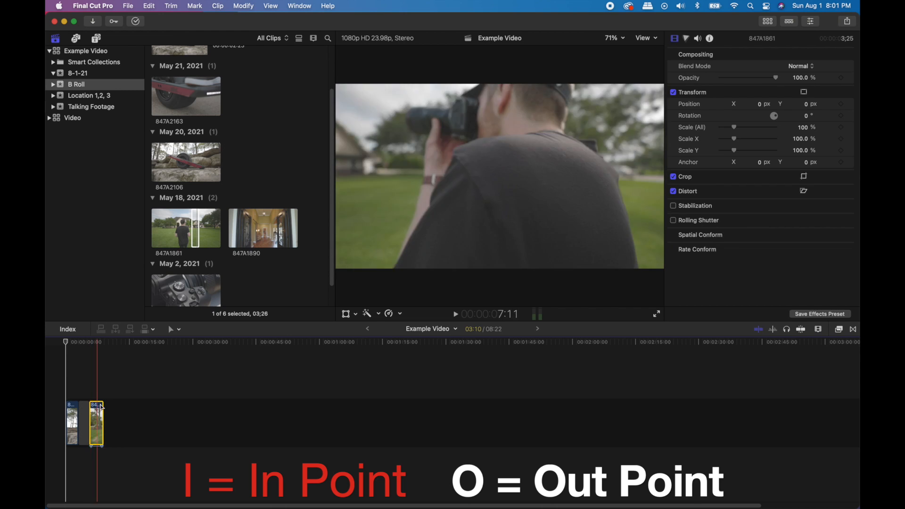
pyautogui.click(262, 227)
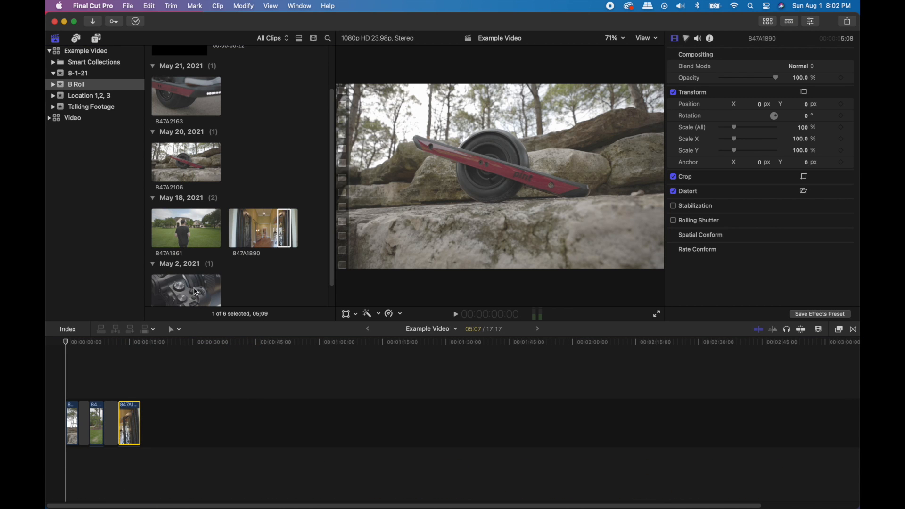
pyautogui.click(186, 268)
pyautogui.write('6:05')
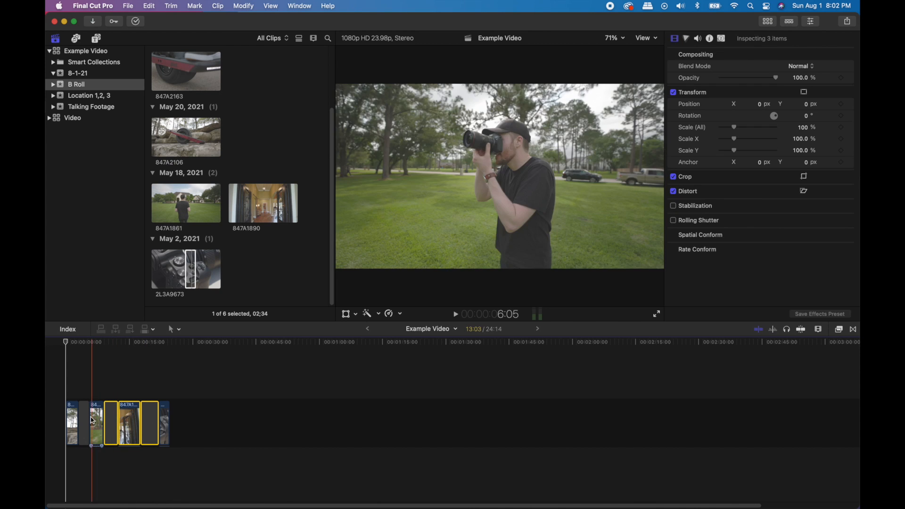
# Append the camera close-up range, ending with board, field walk, hallway, close-up.
pyautogui.click(128, 421)
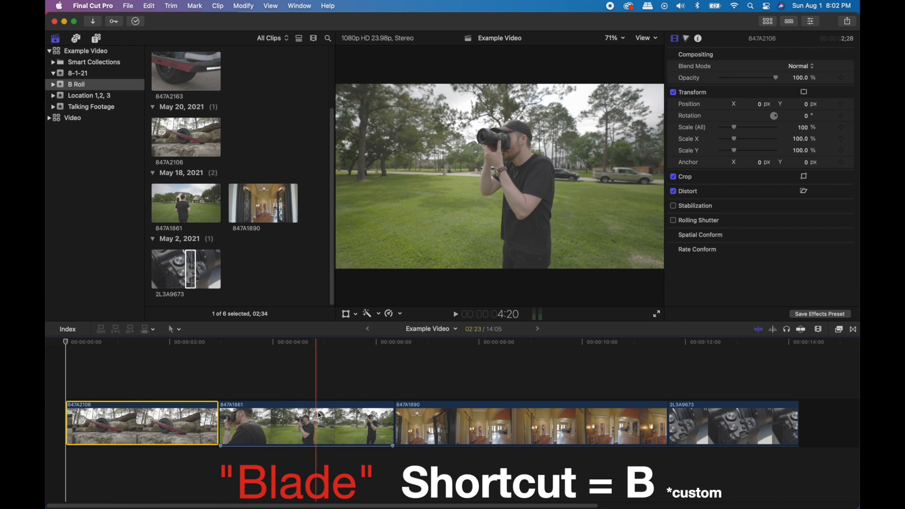
pyautogui.click(306, 424)
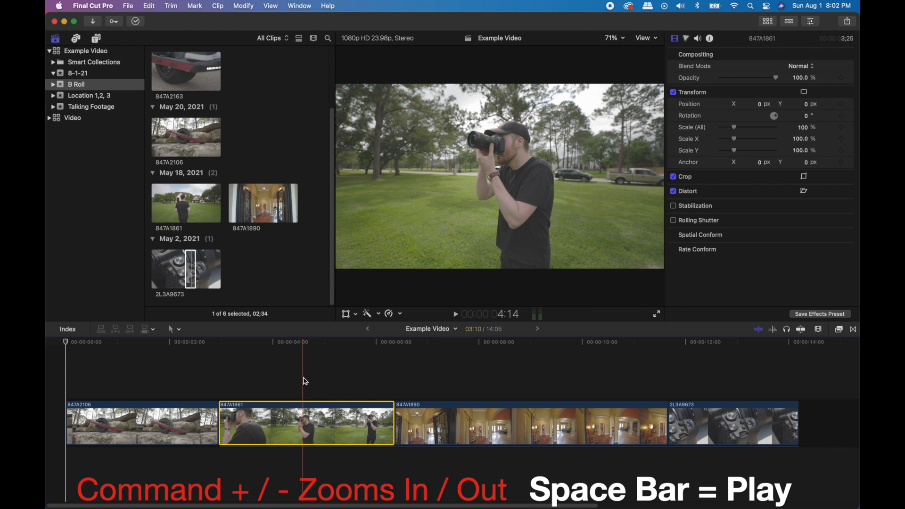
pyautogui.click(92, 6)
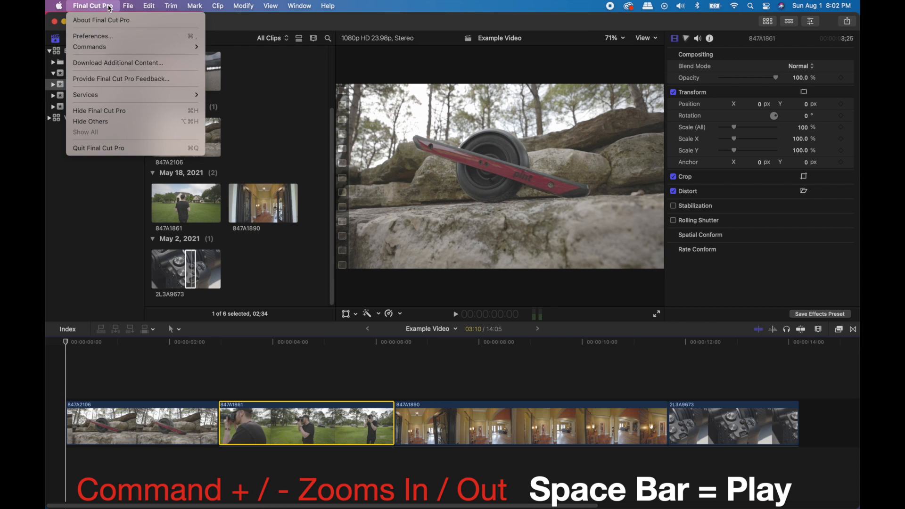
pyautogui.moveTo(89, 47)
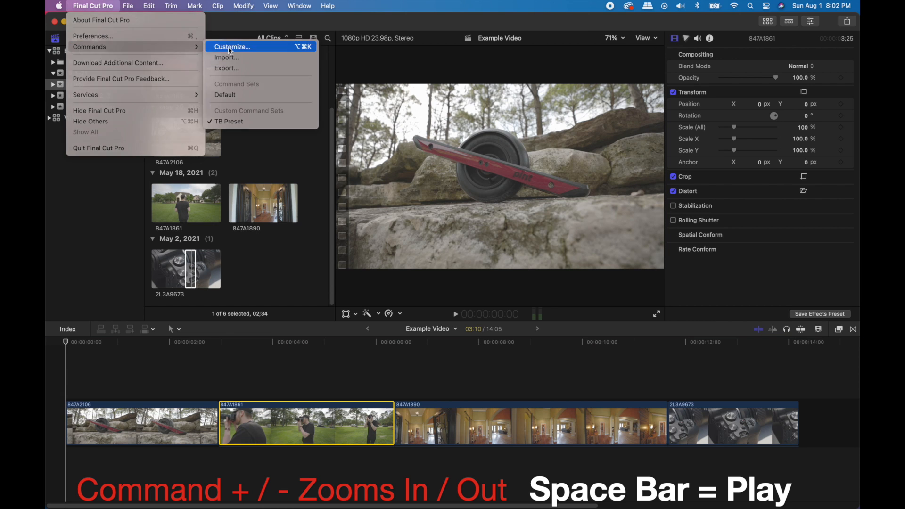
pyautogui.click(231, 47)
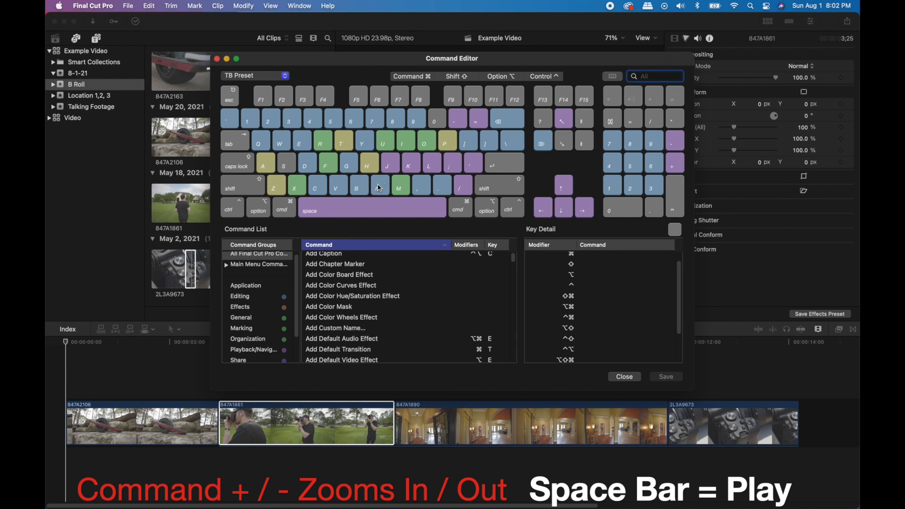
pyautogui.click(358, 185)
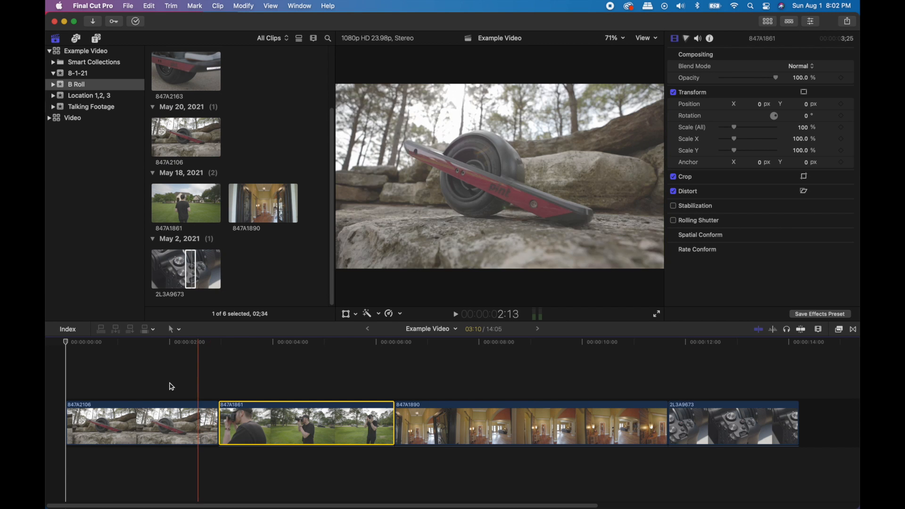
# Blade the field-walk clip, delete its unwanted start, and cut the first board clip.
pyautogui.press('b')
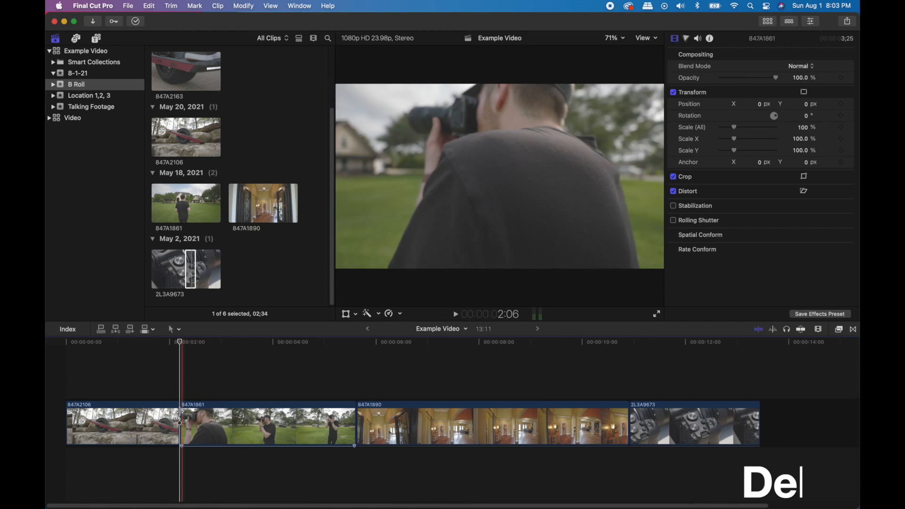
pyautogui.press('delete')
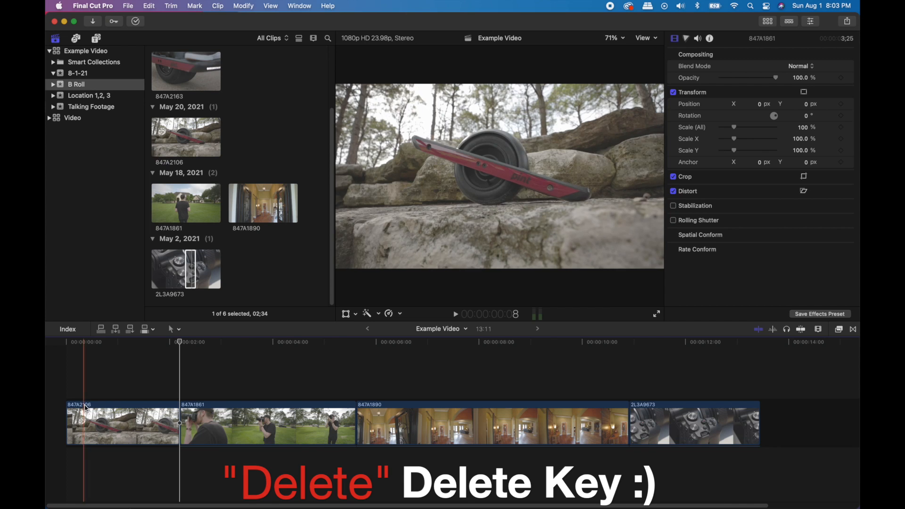
pyautogui.click(80, 424)
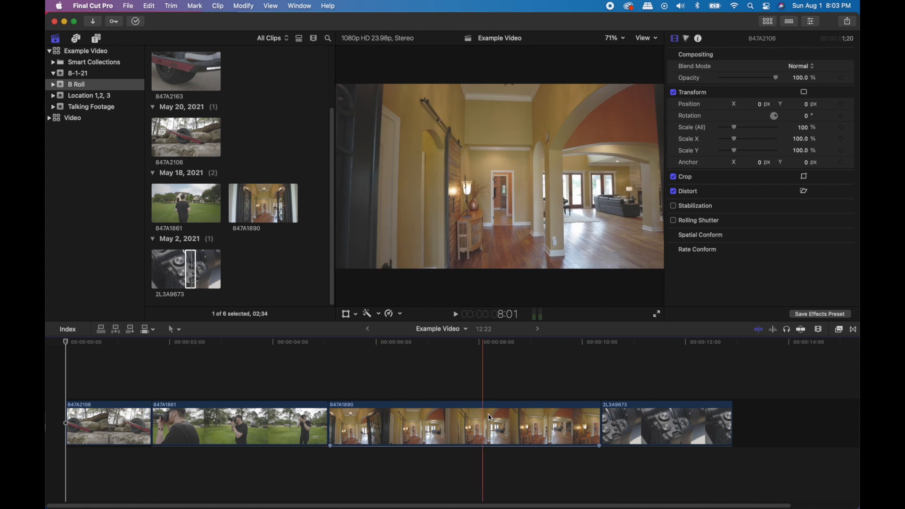
# Select the hallway and camera clips above the storyline and Blade All through the stack.
pyautogui.click(585, 427)
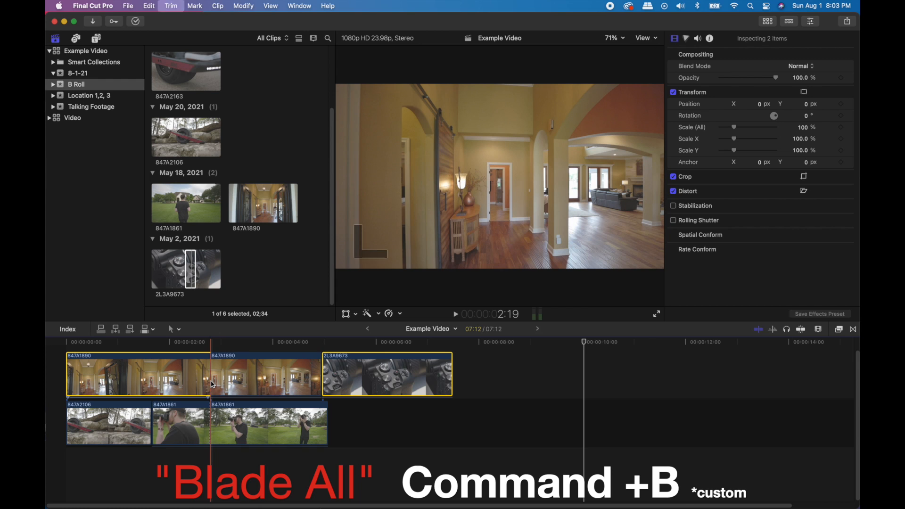
pyautogui.press('cmd+b')
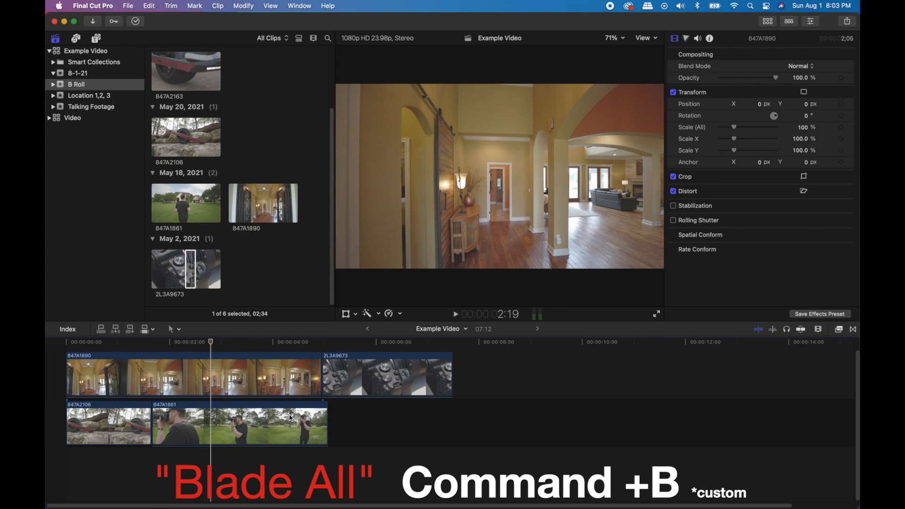
pyautogui.press('cmd+b')
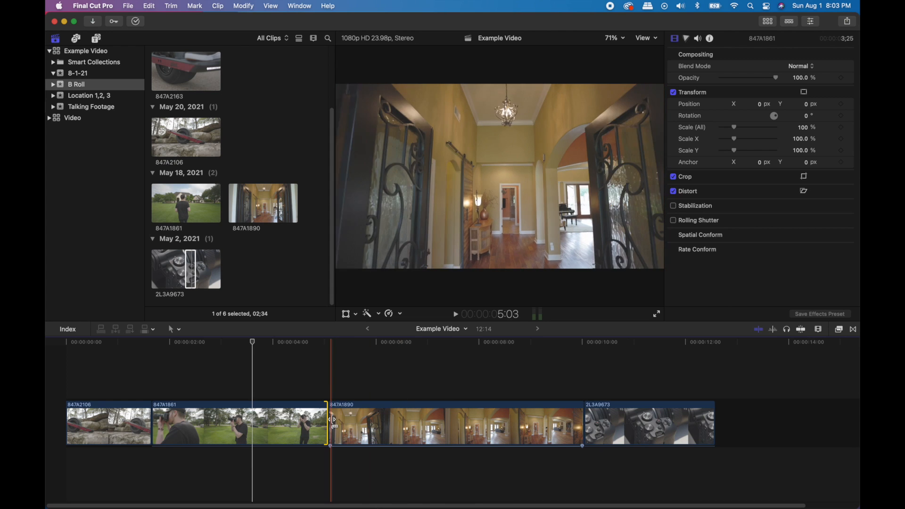
pyautogui.moveTo(327, 426); pyautogui.dragTo(340, 426)
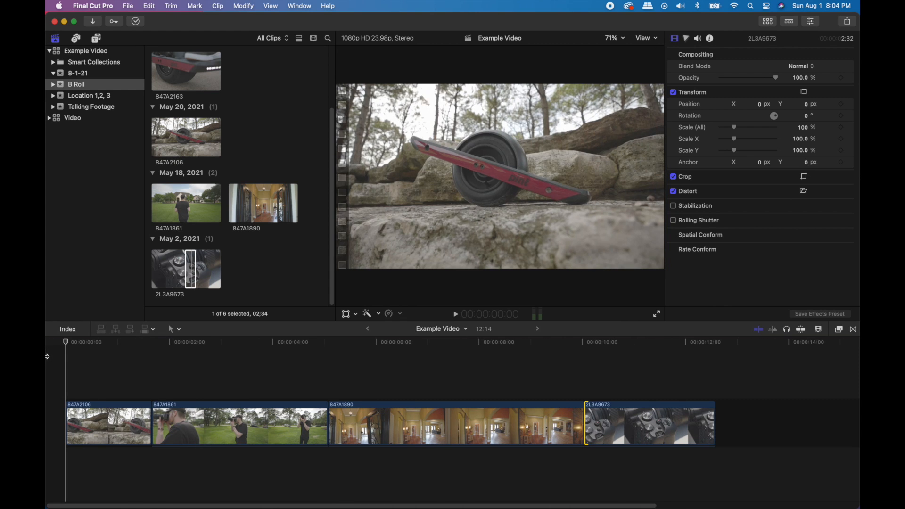
pyautogui.click(261, 341)
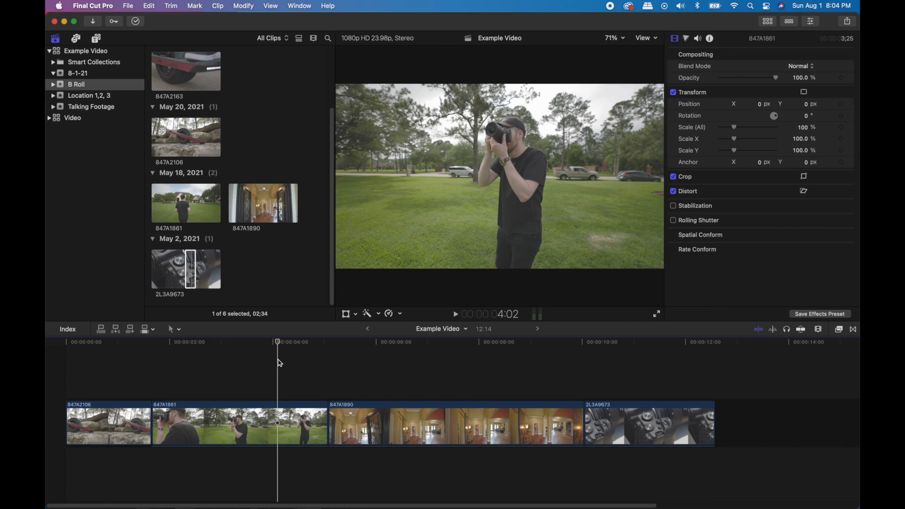
pyautogui.click(219, 424)
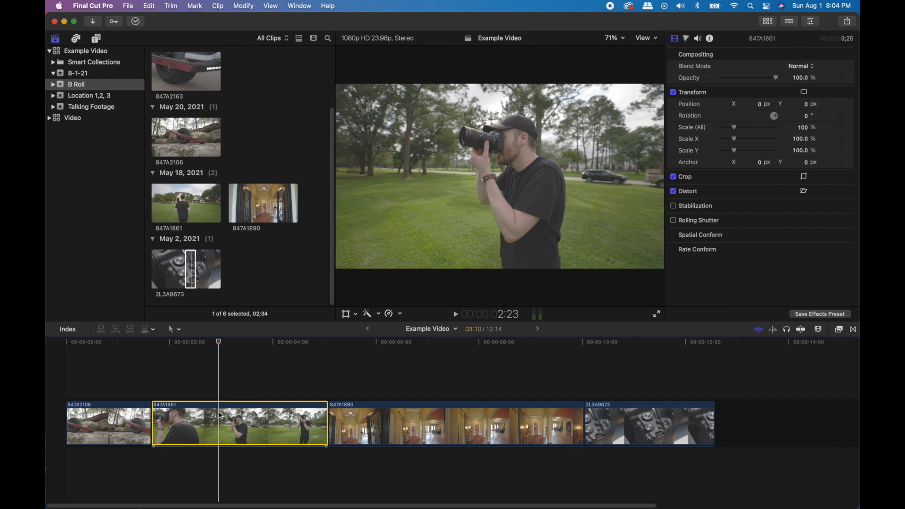
# Slow the photographer clip 847A1861 with the retime editor, then return it to normal speed.
pyautogui.press('cmd+r')
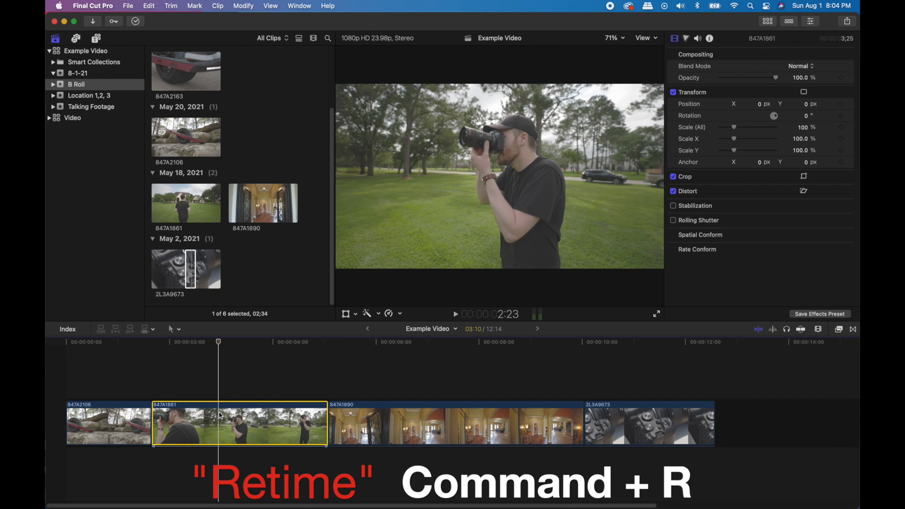
pyautogui.press('cmd+r')
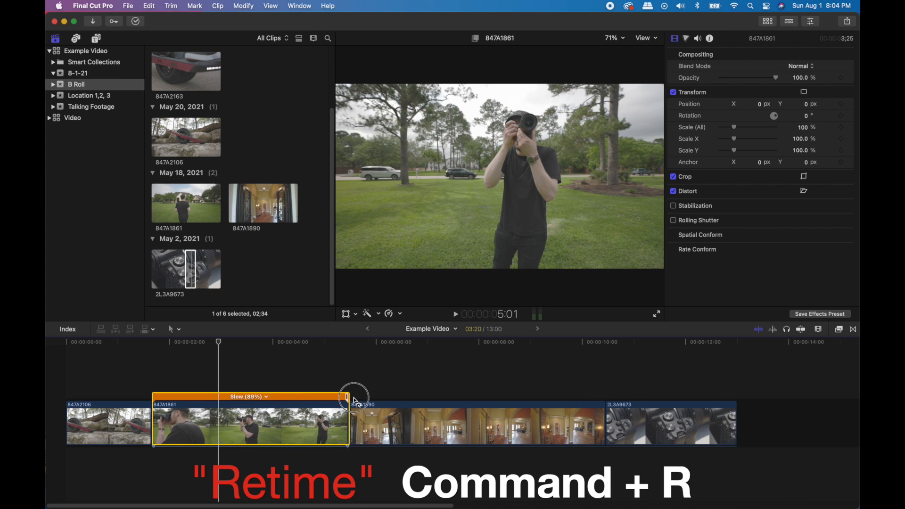
pyautogui.moveTo(346, 397); pyautogui.dragTo(410, 397)
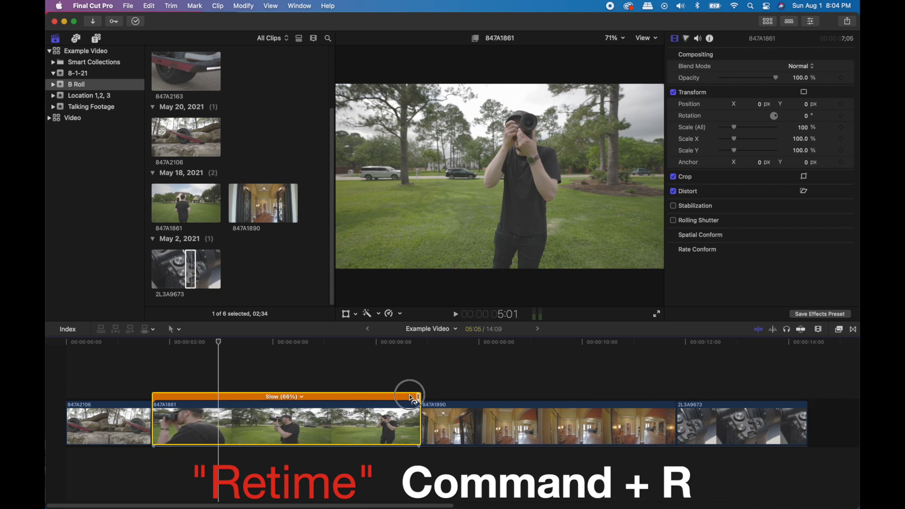
pyautogui.press('cmd+r')
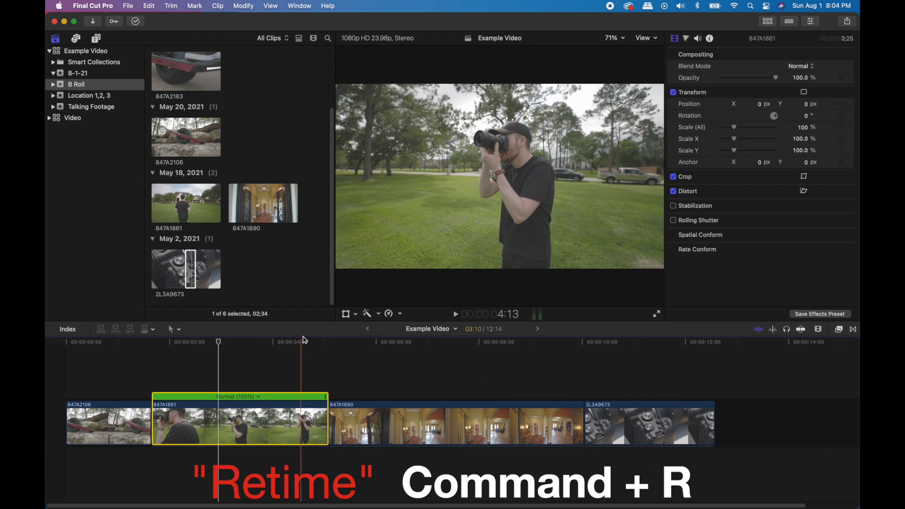
# Choose the Custom speed option from the Retime menu.
pyautogui.click(399, 313)
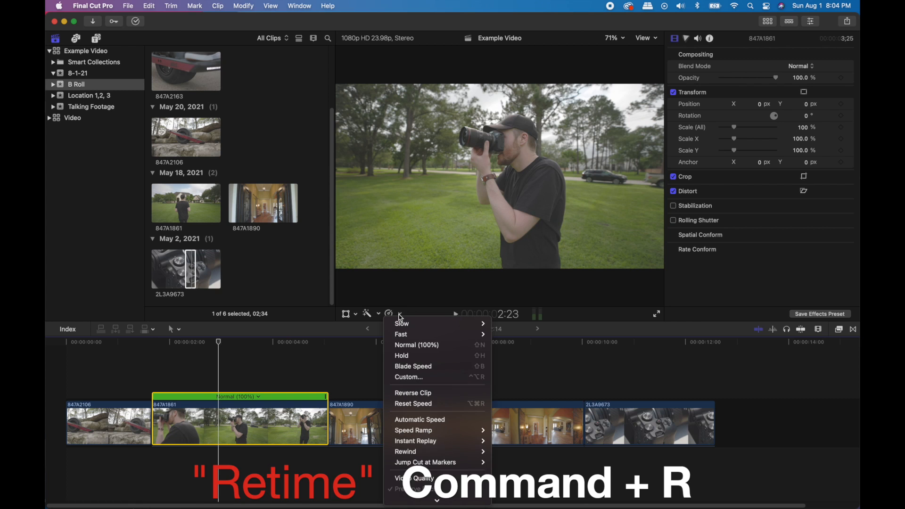
pyautogui.moveTo(402, 324)
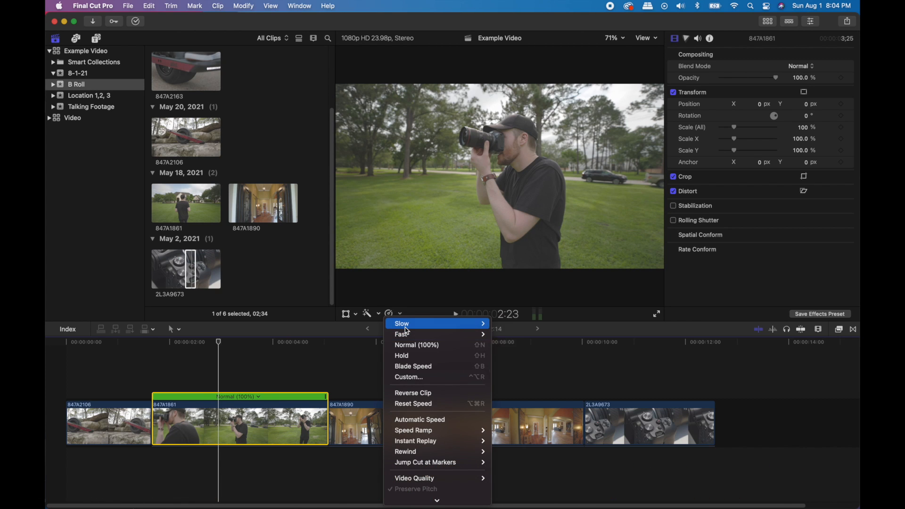
pyautogui.moveTo(408, 376)
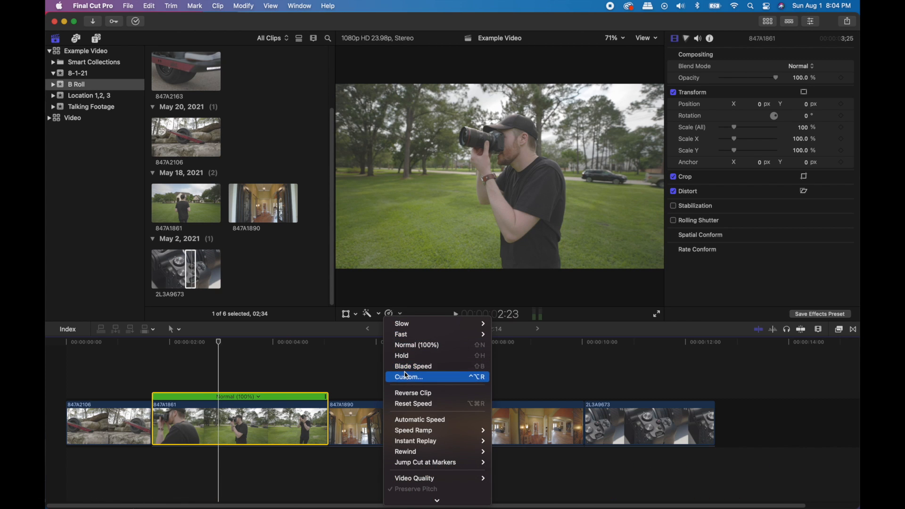
pyautogui.click(408, 377)
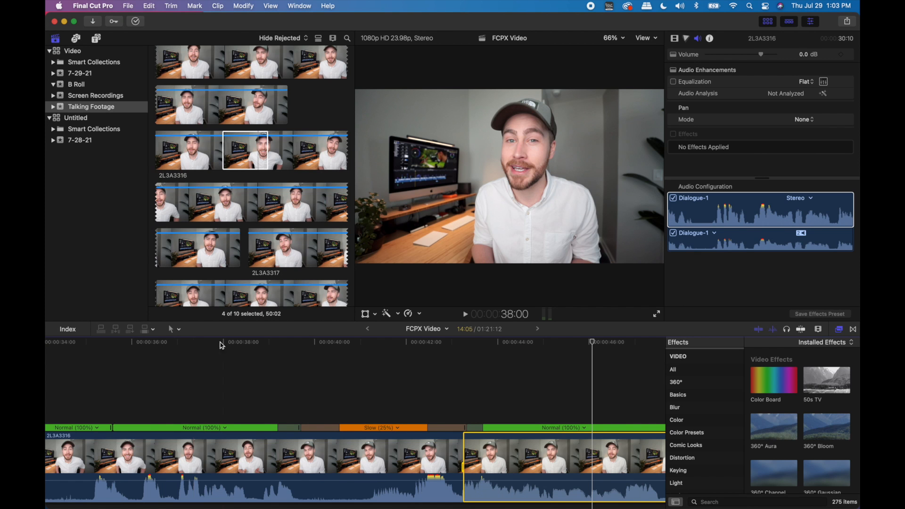
# Browse the TB T5 Editing drive in Finder to the 0 MUSIC MUSIC folder.
pyautogui.click(76, 37)
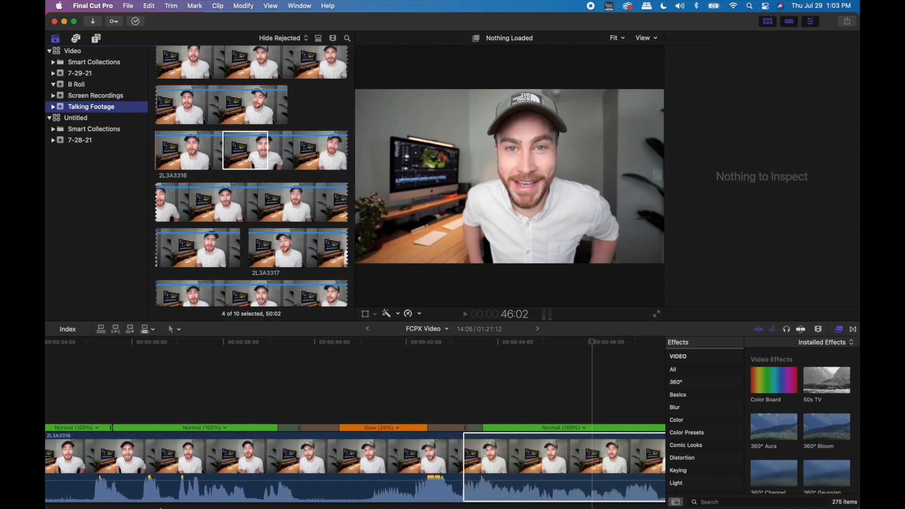
pyautogui.click(217, 484)
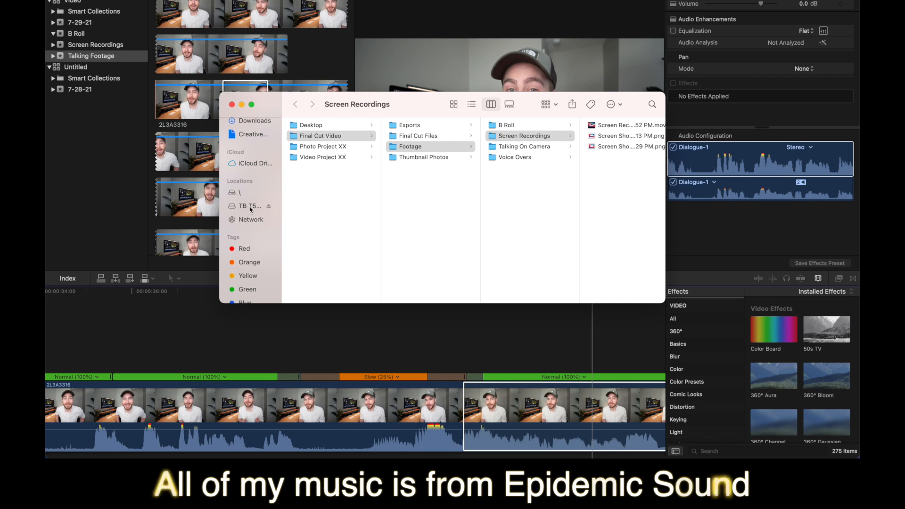
pyautogui.click(248, 206)
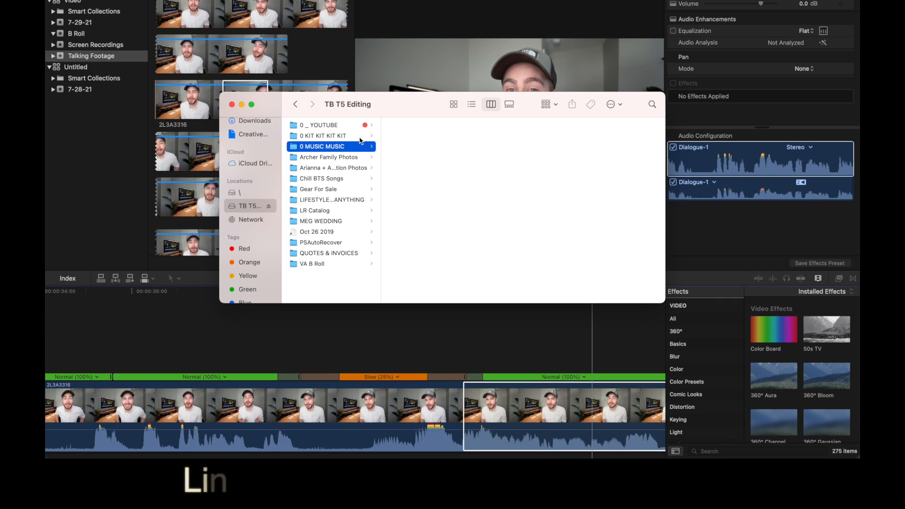
pyautogui.click(323, 146)
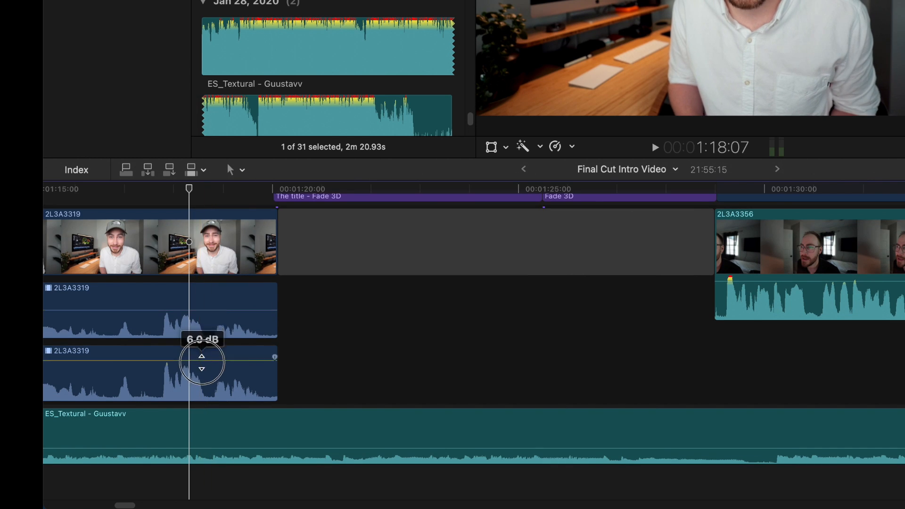
# Raise the lower 2L3A3319 dialogue audio from 6 dB up to about 9 dB.
pyautogui.moveTo(202, 357); pyautogui.dragTo(204, 349)
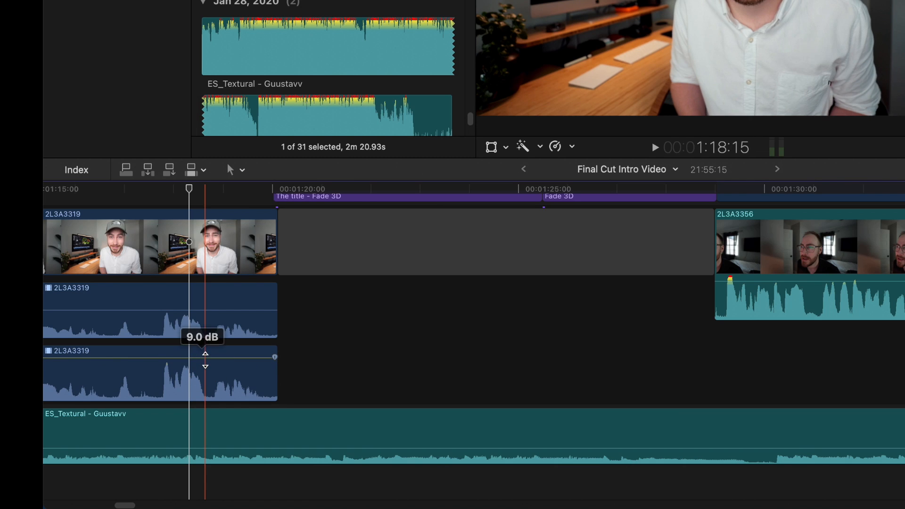
pyautogui.moveTo(205, 352); pyautogui.dragTo(198, 436)
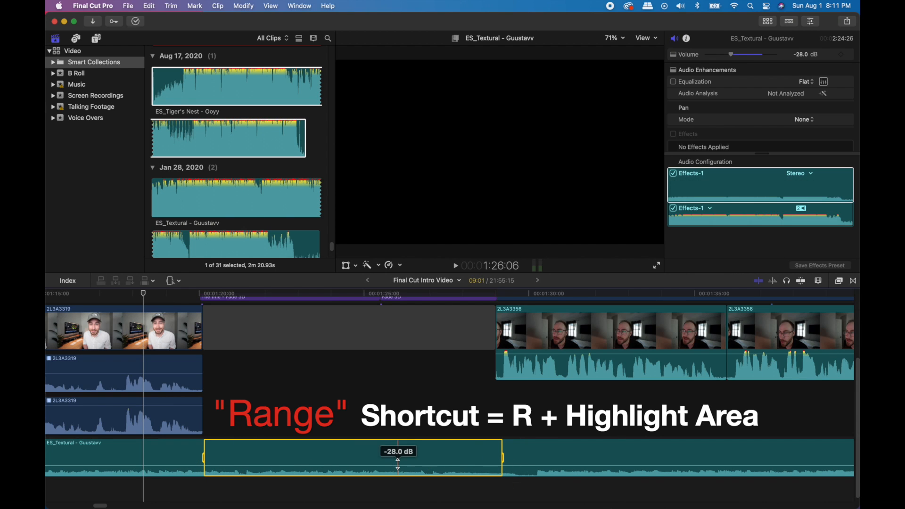
# Set a different keyframed level on the ES_Textural music under the dialogue gap and play it back.
pyautogui.moveTo(398, 466); pyautogui.dragTo(402, 447)
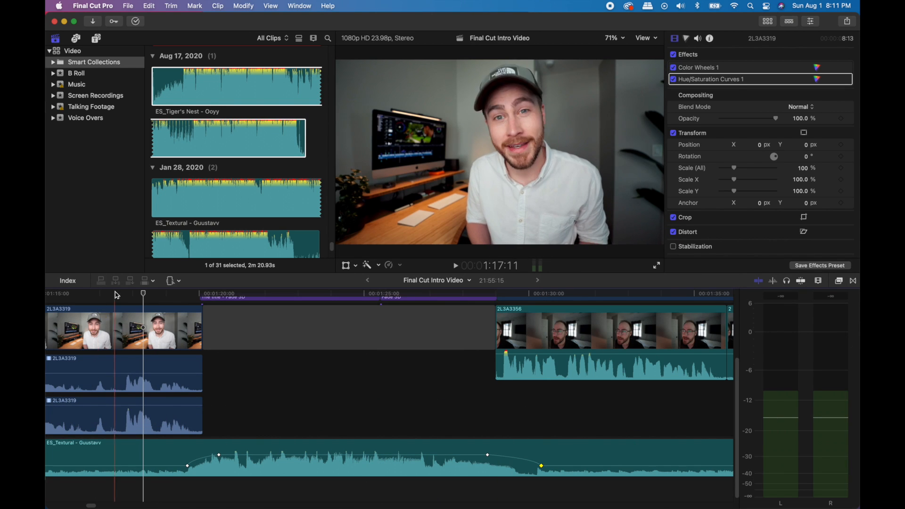
pyautogui.press('space')
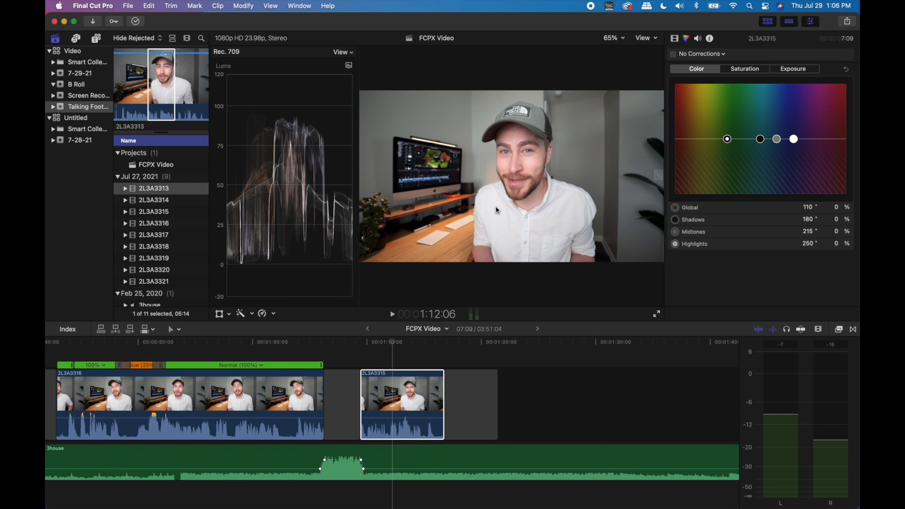
pyautogui.moveTo(698, 210)
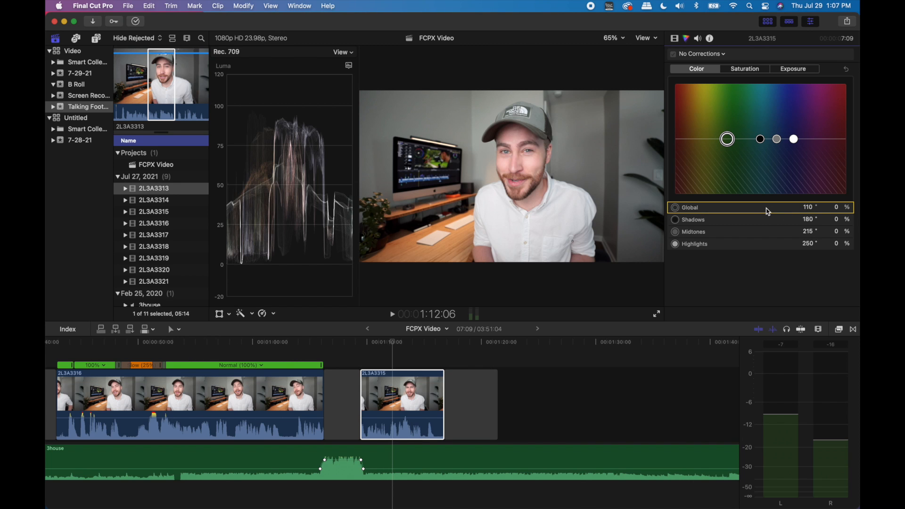
# Add a Color Wheels correction to clip 2L3A3315 and reveal its Global values.
pyautogui.click(701, 53)
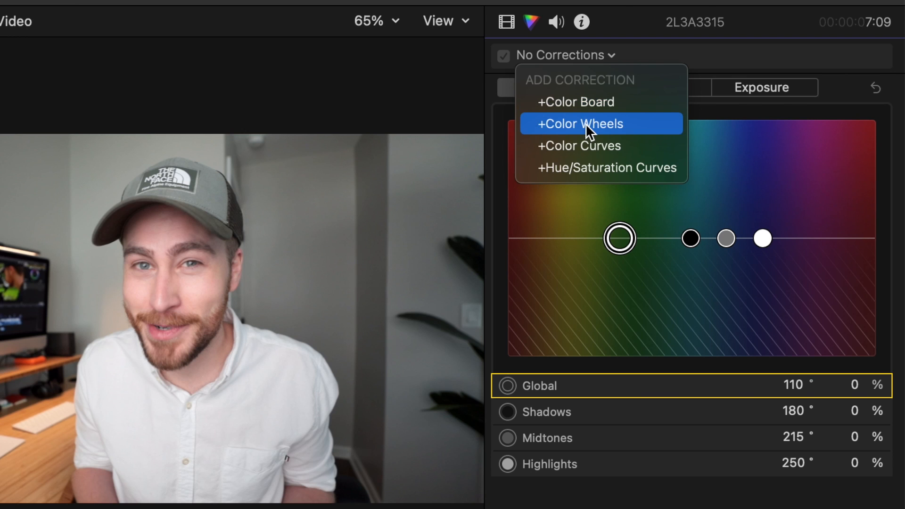
pyautogui.click(579, 123)
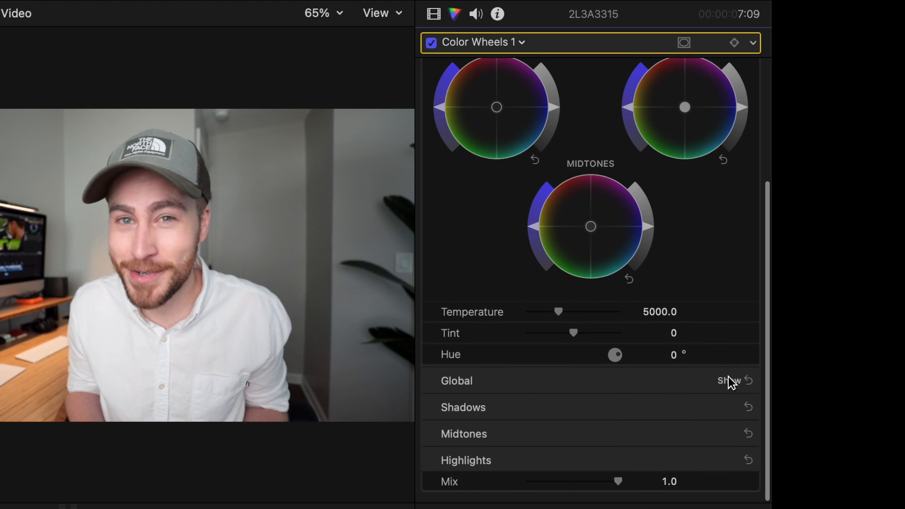
pyautogui.click(729, 380)
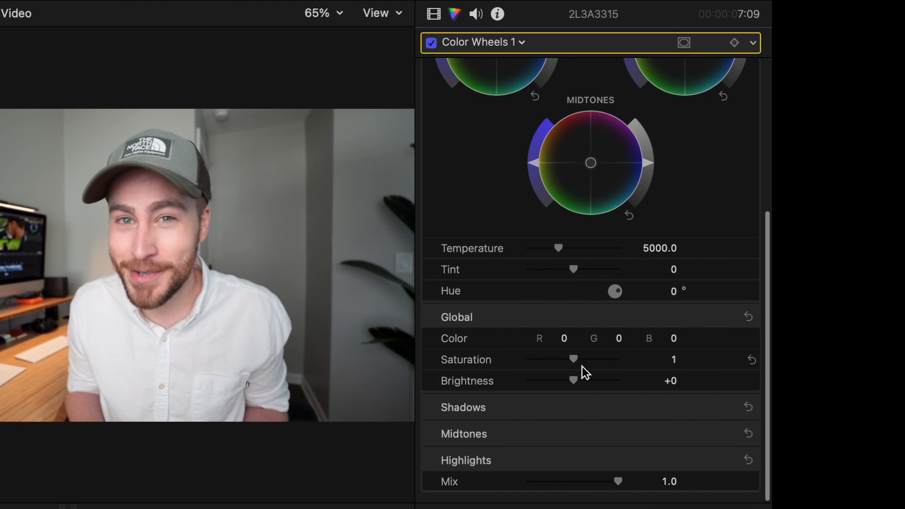
# Lower the overall saturation and brightness slightly and darken the midtones.
pyautogui.moveTo(574, 380); pyautogui.dragTo(567, 380)
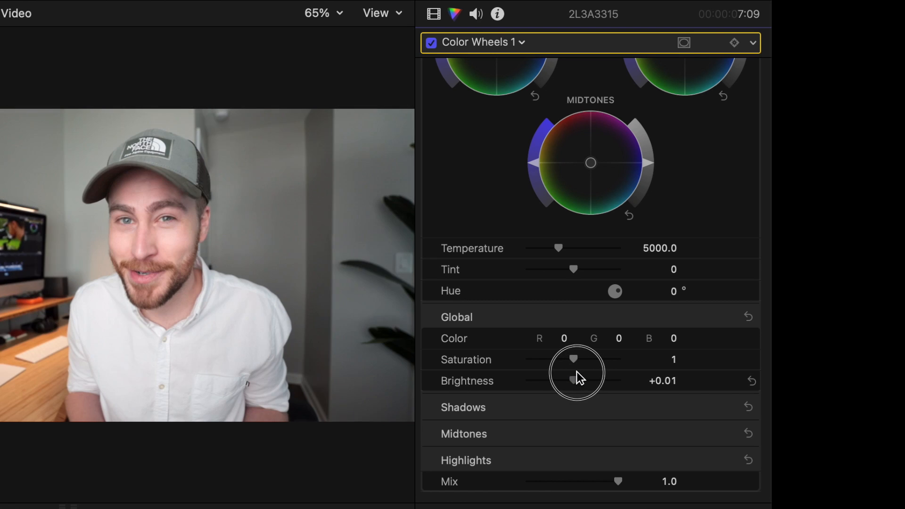
pyautogui.moveTo(574, 380); pyautogui.dragTo(569, 380)
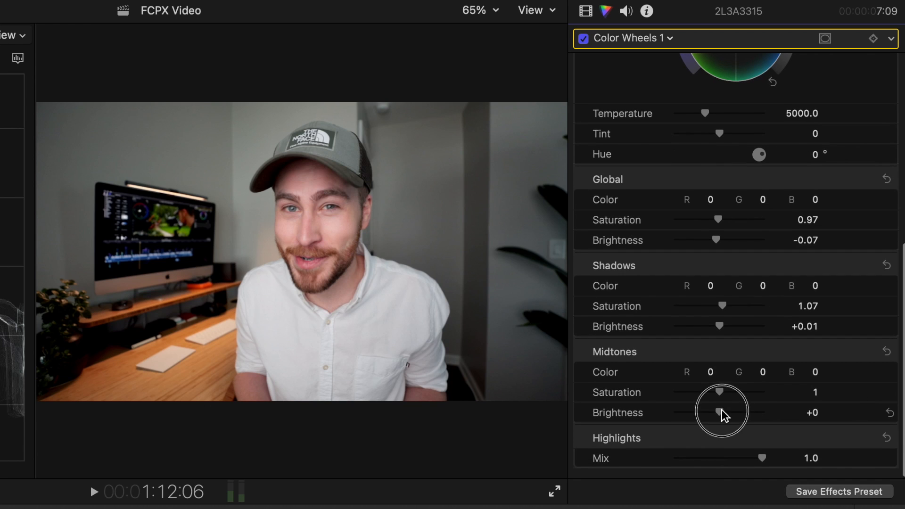
pyautogui.moveTo(722, 410); pyautogui.dragTo(718, 389)
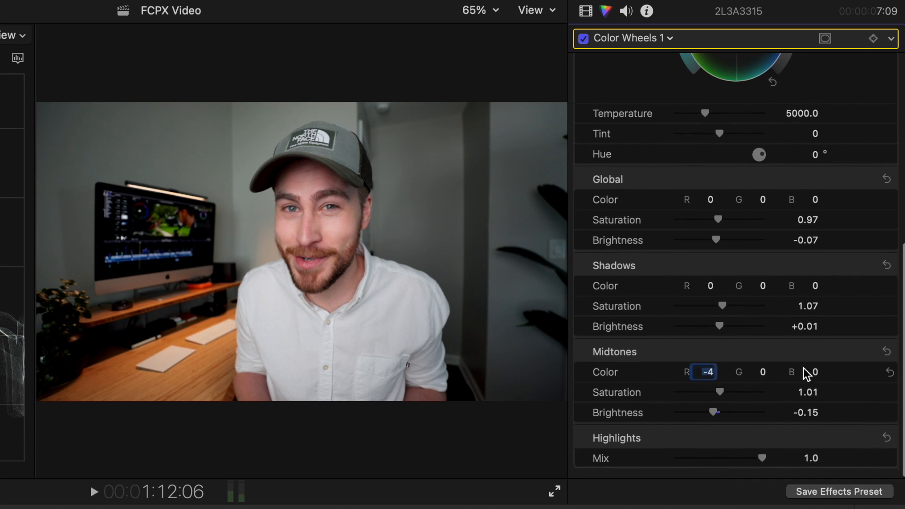
pyautogui.scroll(-3)
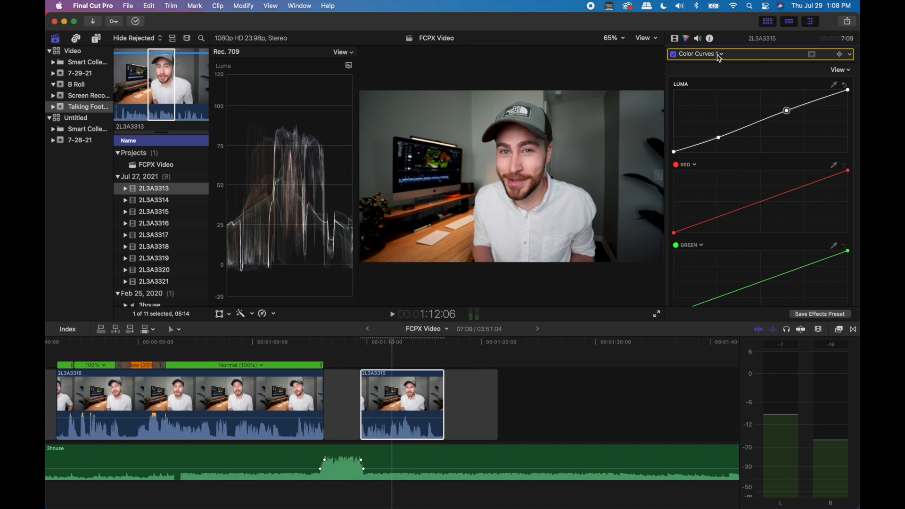
# Switch to the clip's Color Curves correction in the inspector.
pyautogui.click(699, 54)
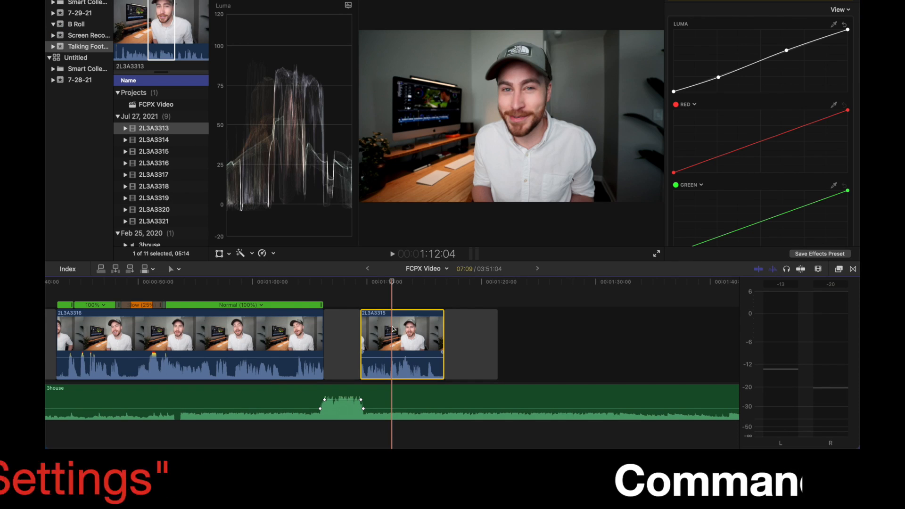
# Copy clip 2L3A3315's grading and paste its colour attributes onto clip 2L3A3316.
pyautogui.press('cmd+c')
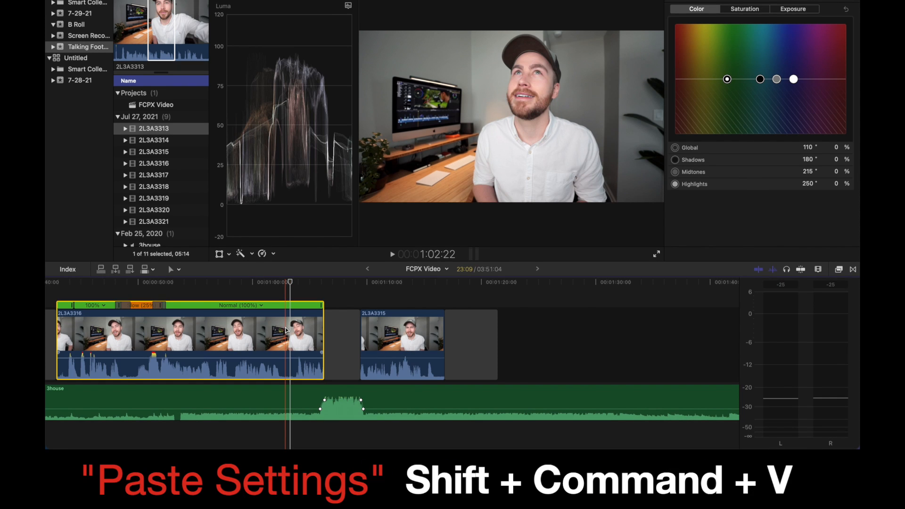
pyautogui.press('shift+cmd+v')
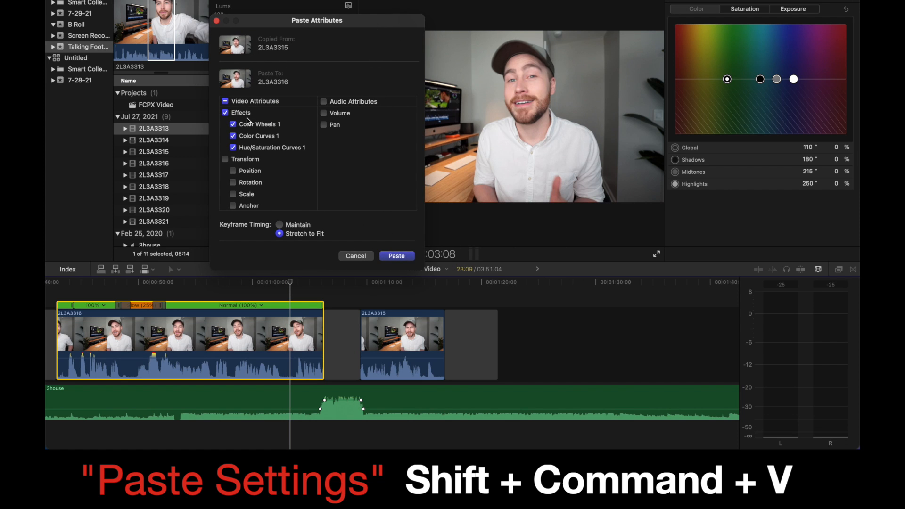
pyautogui.click(397, 255)
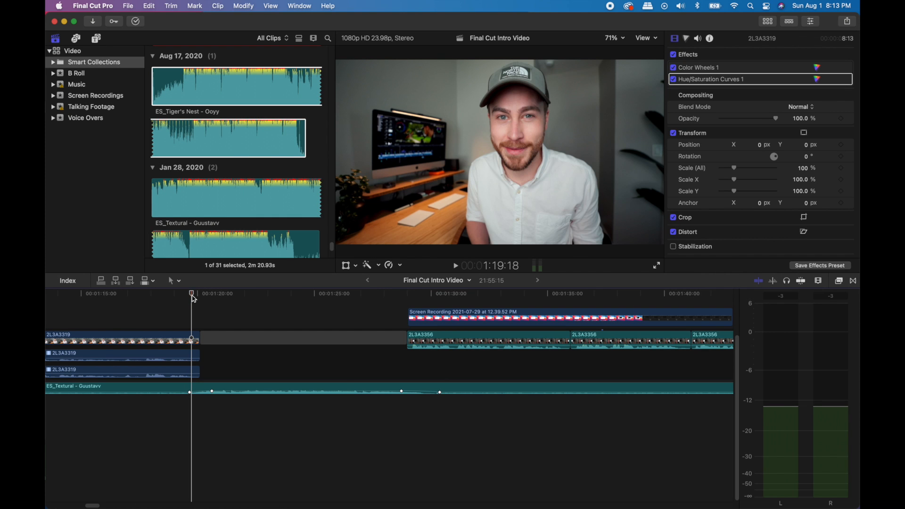
pyautogui.moveTo(114, 179)
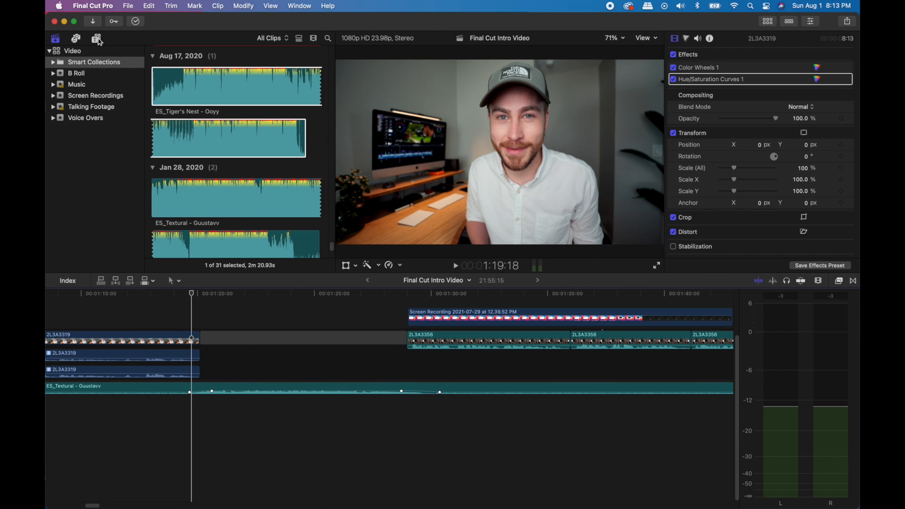
pyautogui.moveTo(98, 41)
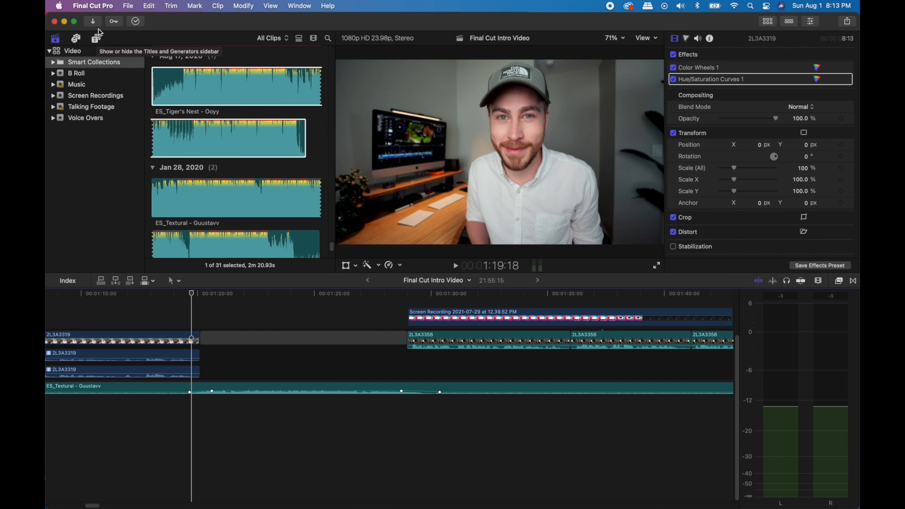
# Add the 360° Fade 3D title from the Titles browser over the timeline gap.
pyautogui.click(96, 39)
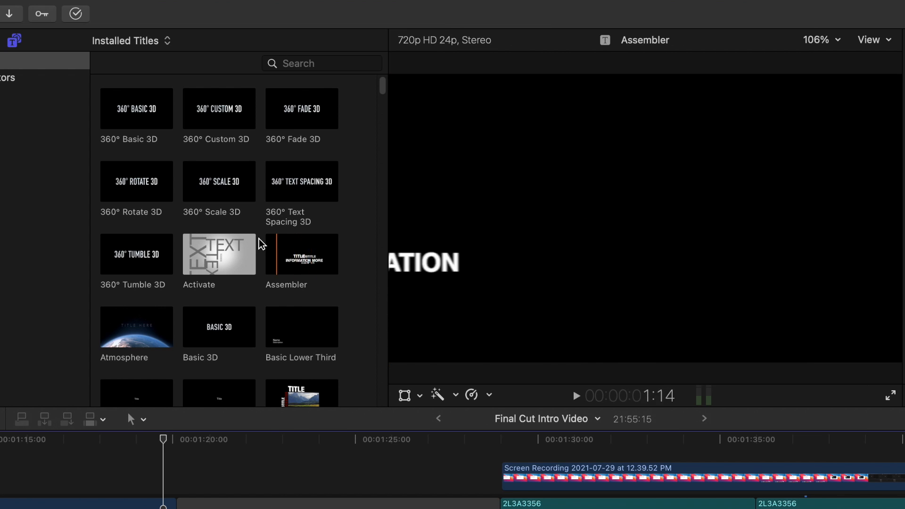
pyautogui.click(219, 254)
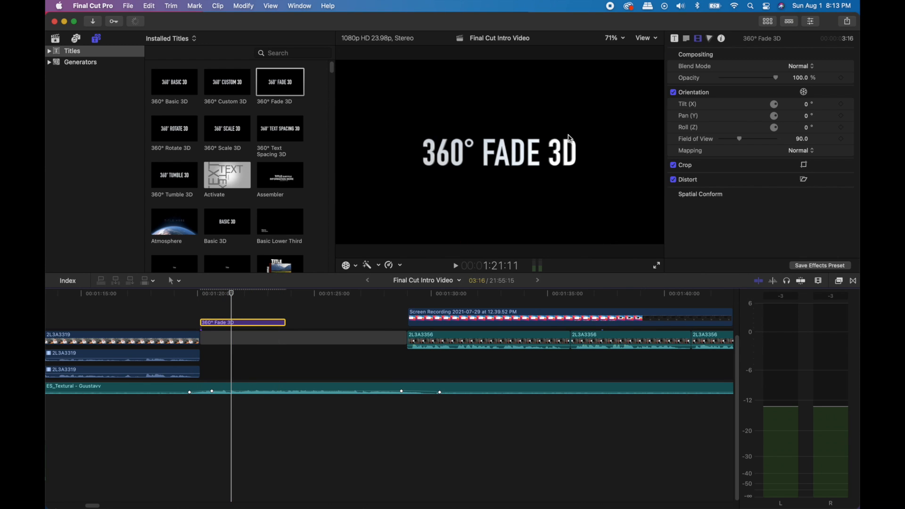
# Replace the title's placeholder text with 'The title' in the Text inspector.
pyautogui.click(686, 37)
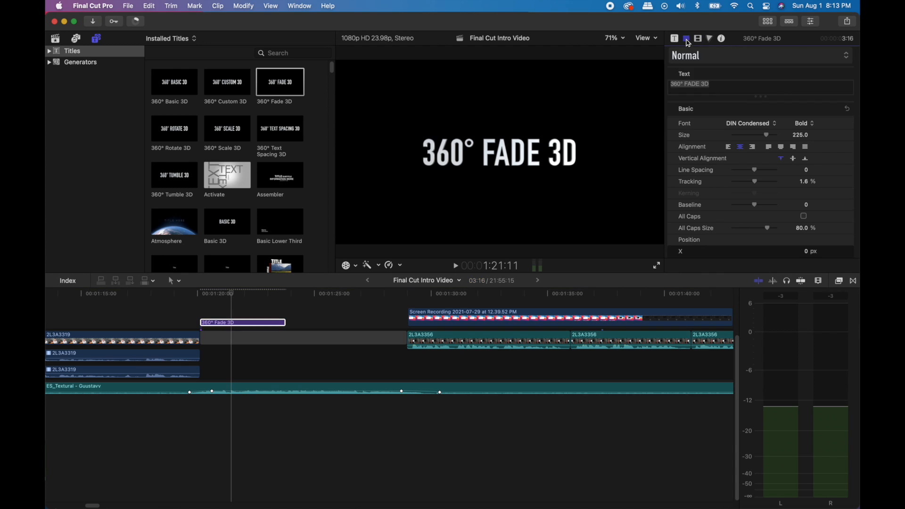
pyautogui.click(686, 37)
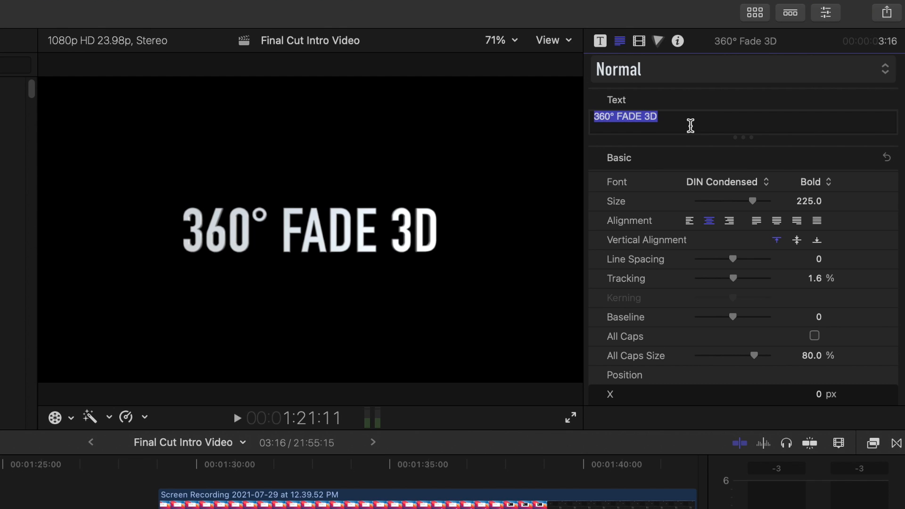
pyautogui.write('The title')
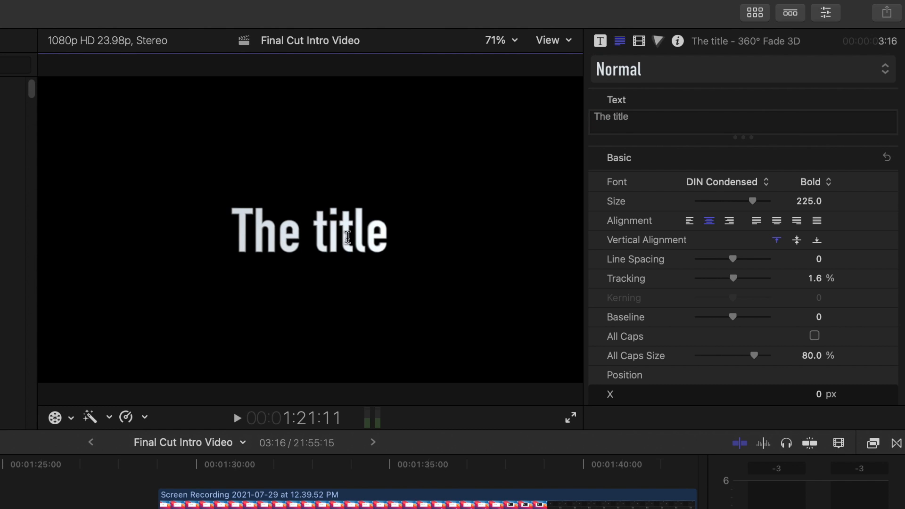
pyautogui.moveTo(362, 243)
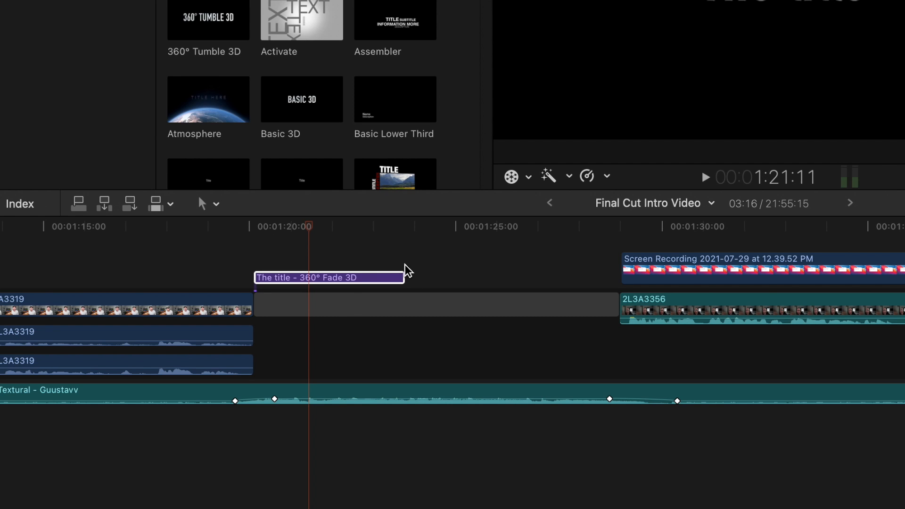
# Extend The title clip's right edge so it runs across most of the gap.
pyautogui.moveTo(408, 277); pyautogui.dragTo(614, 280)
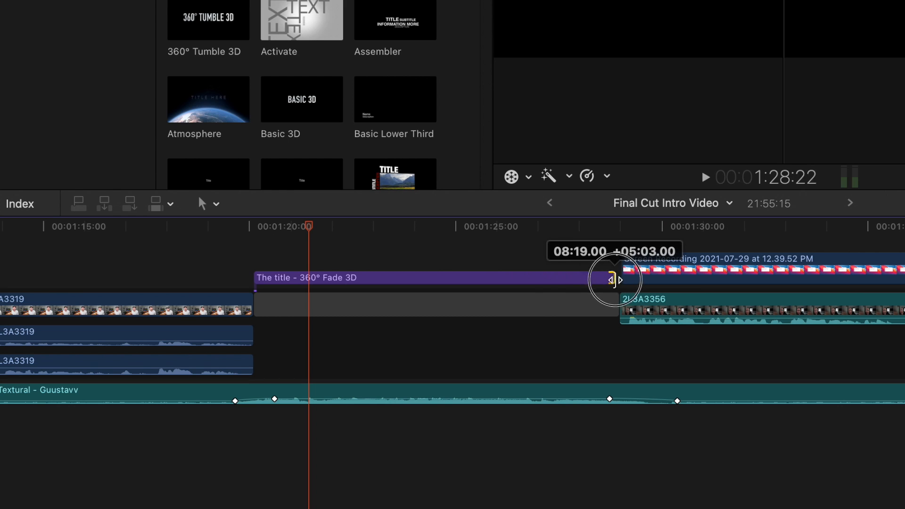
pyautogui.moveTo(615, 280); pyautogui.dragTo(619, 280)
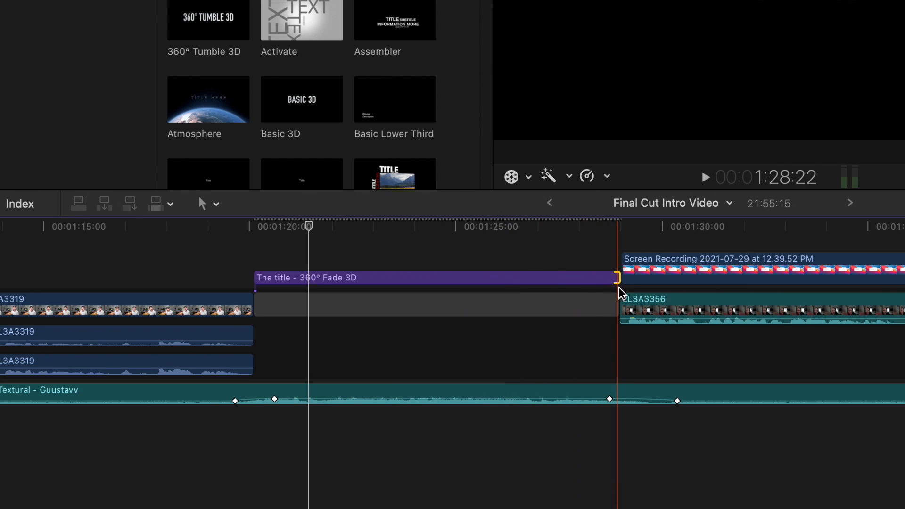
pyautogui.moveTo(615, 277); pyautogui.dragTo(482, 277)
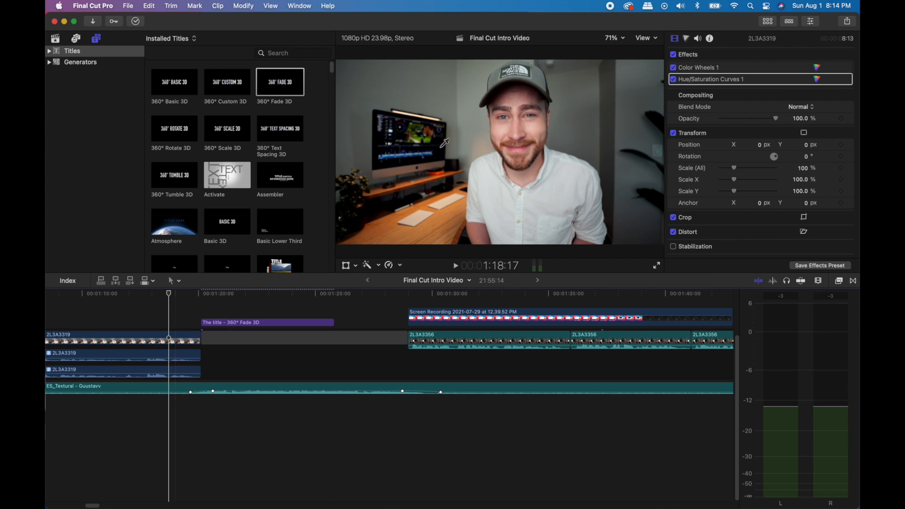
pyautogui.moveTo(848, 26)
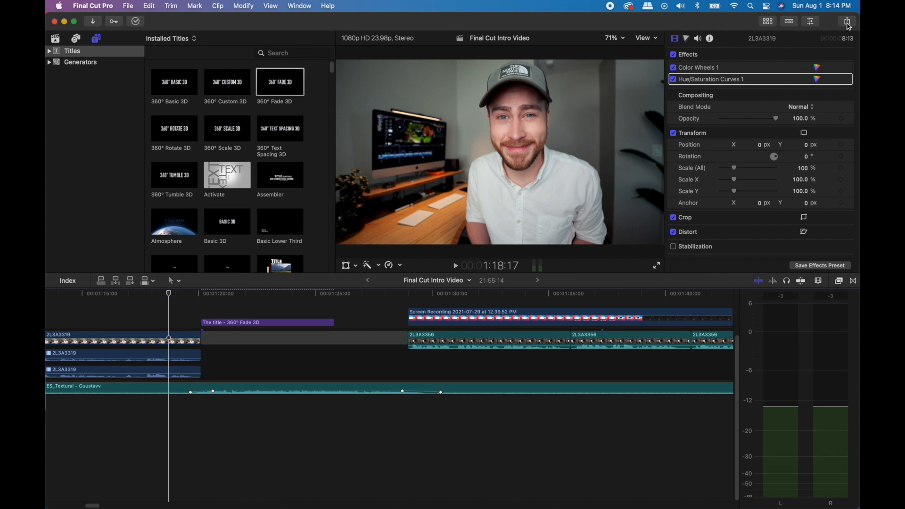
# Choose the YouTube & Facebook share destination, keeping Better quality compression in its settings.
pyautogui.click(847, 22)
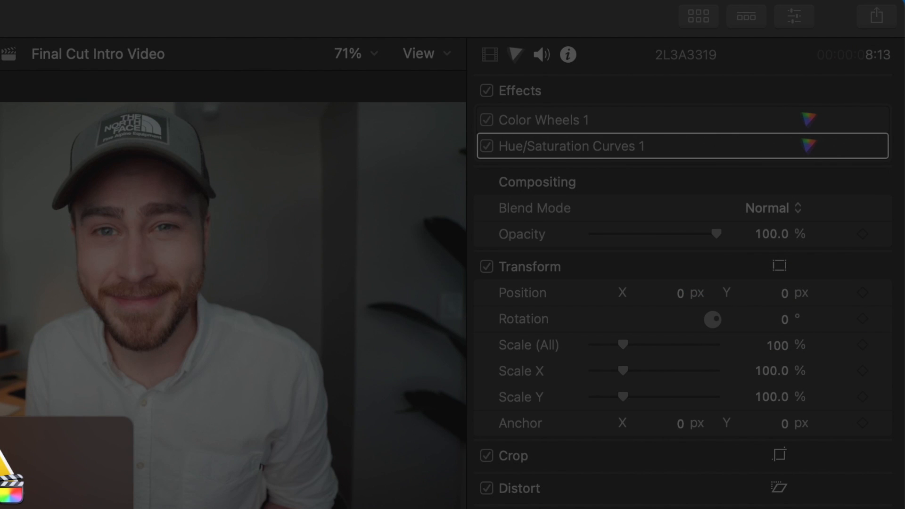
pyautogui.click(875, 16)
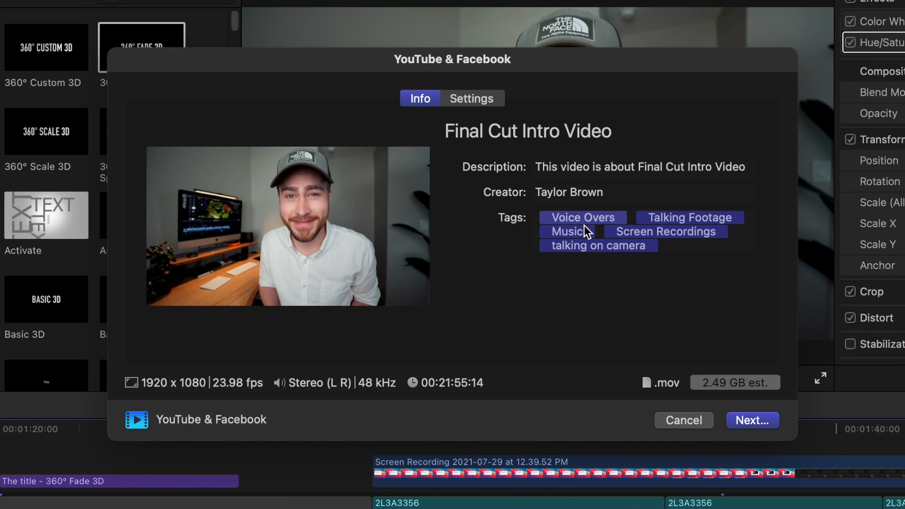
pyautogui.click(472, 98)
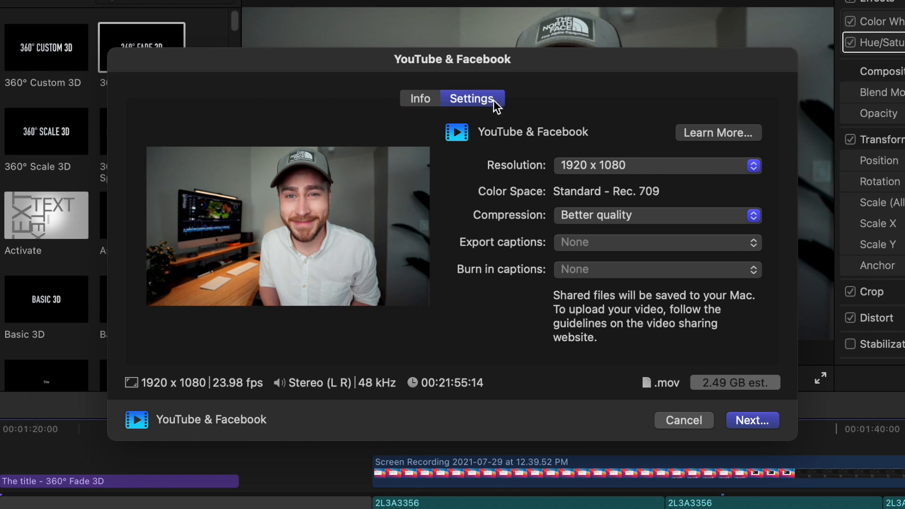
pyautogui.click(657, 166)
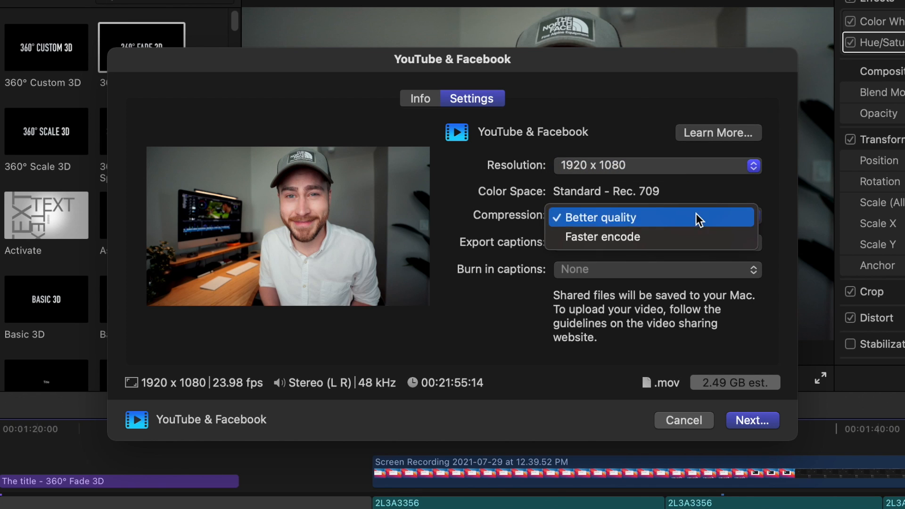
pyautogui.click(600, 217)
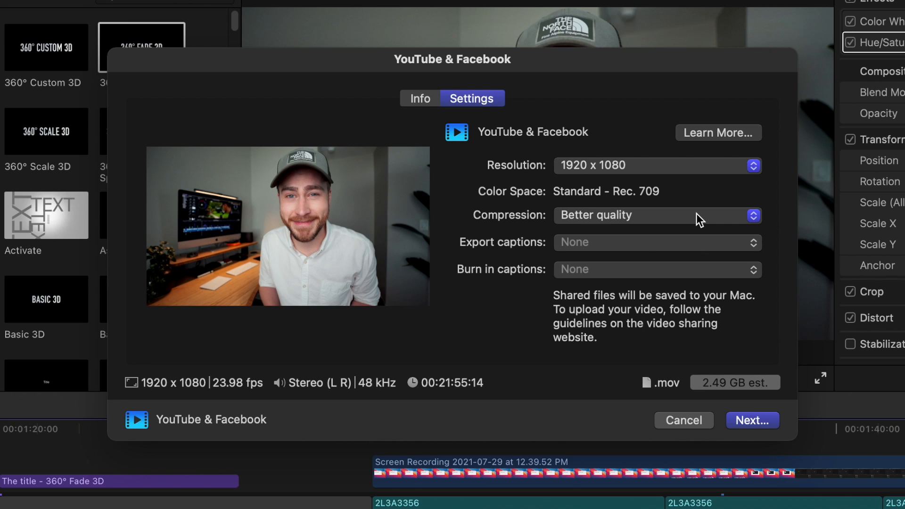
pyautogui.moveTo(143, 387)
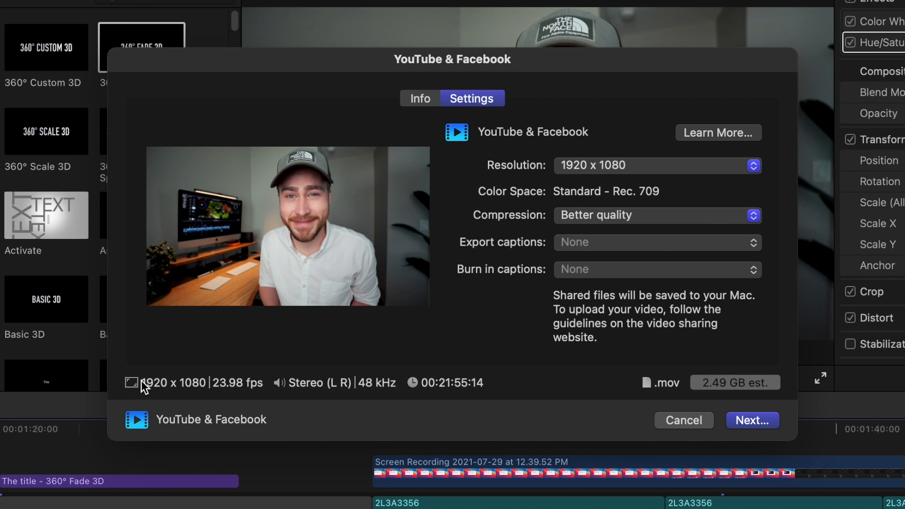
pyautogui.moveTo(431, 348)
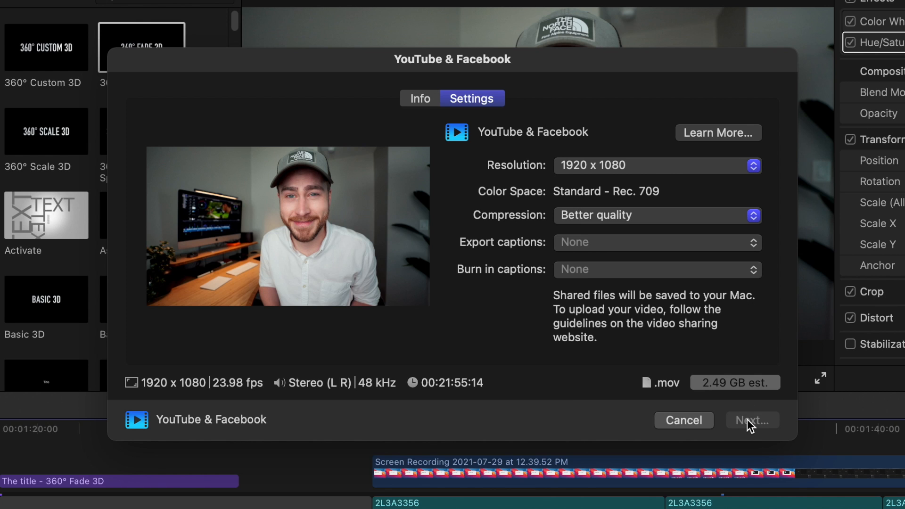
# Save the .mov export into the FCPX Starter Video folder and show its progress in Background Tasks.
pyautogui.click(752, 420)
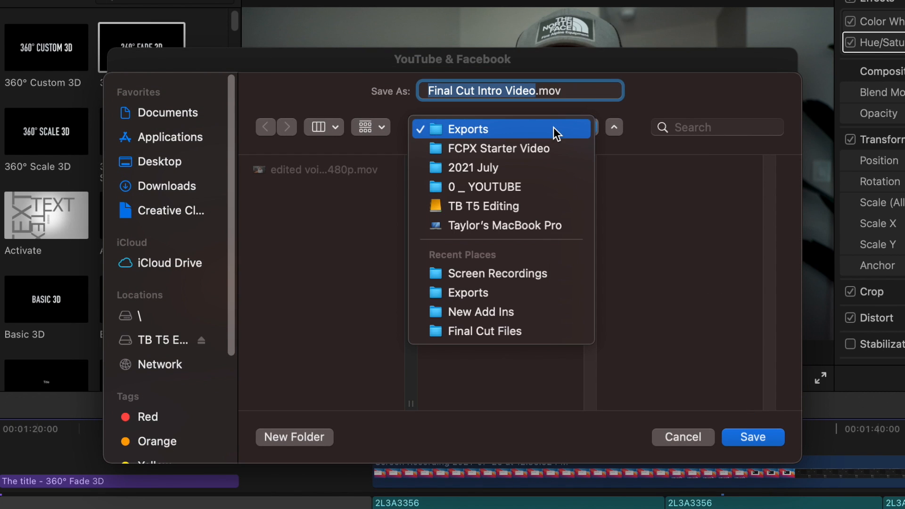
pyautogui.click(500, 148)
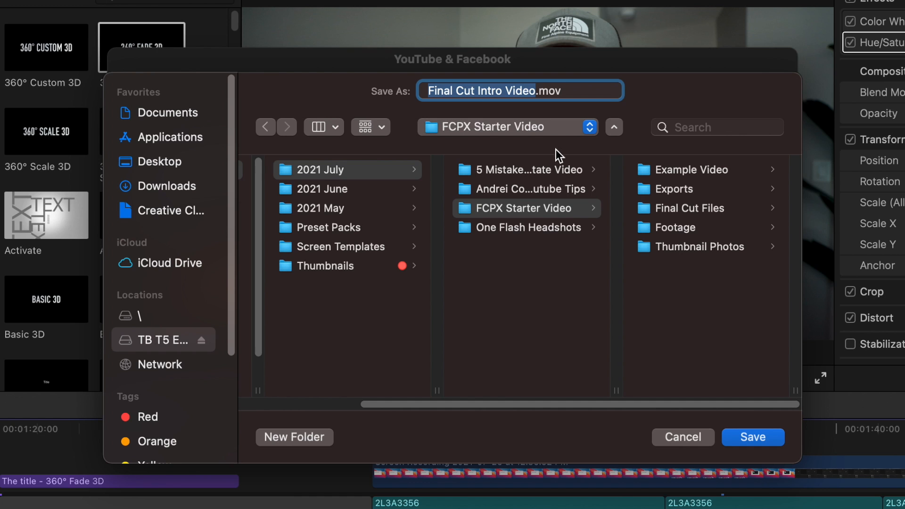
pyautogui.click(674, 188)
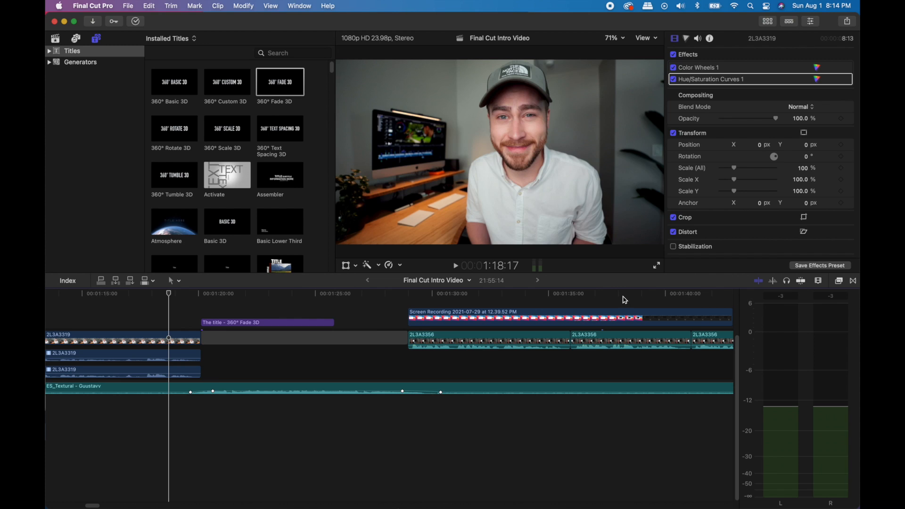
pyautogui.click(135, 21)
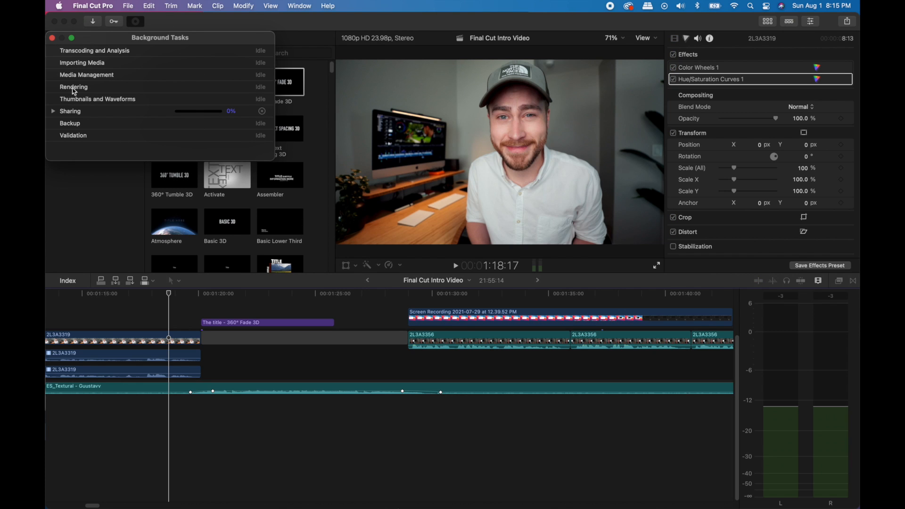
pyautogui.moveTo(203, 75)
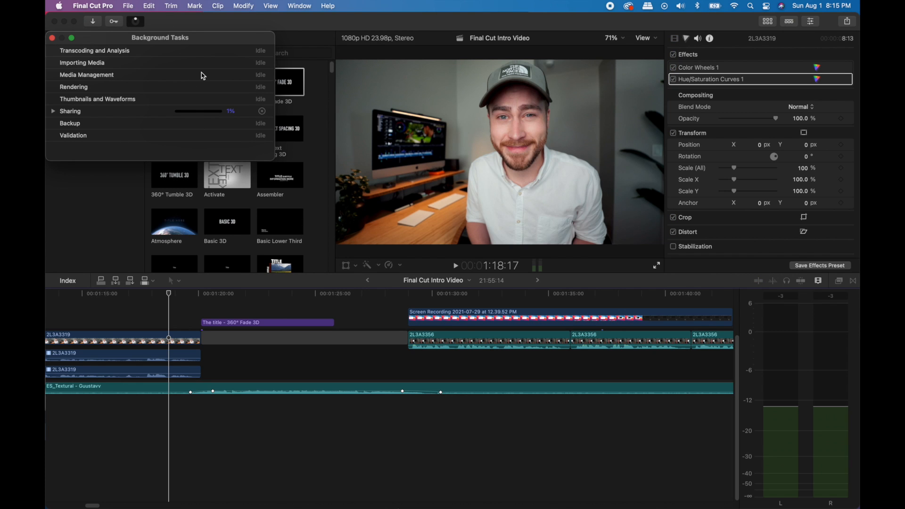